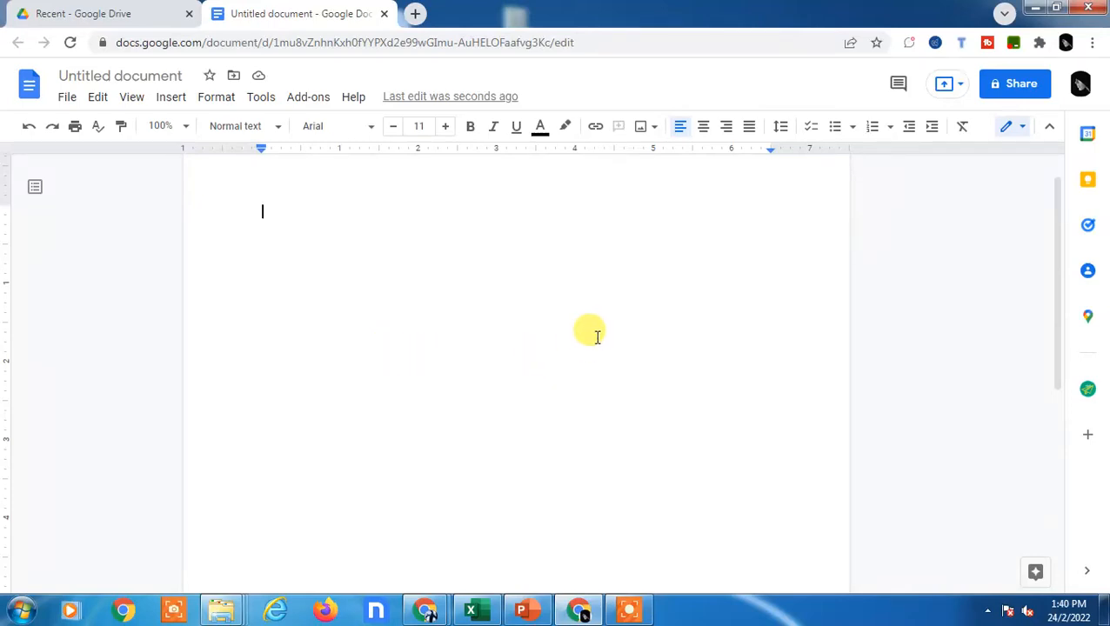
mouse_move(606, 338)
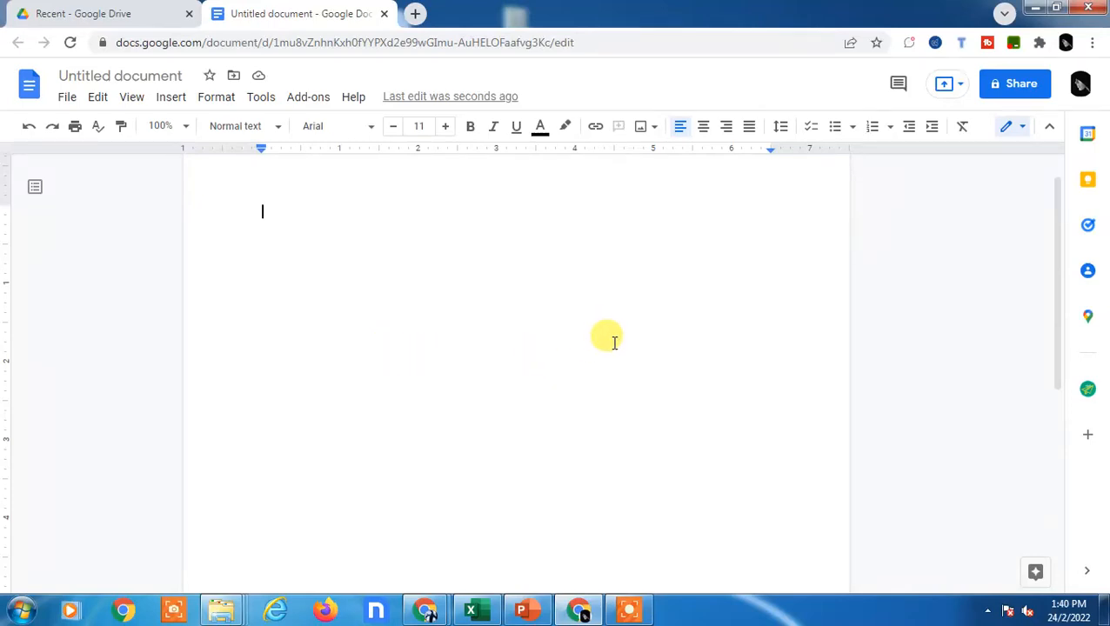
mouse_move(779, 293)
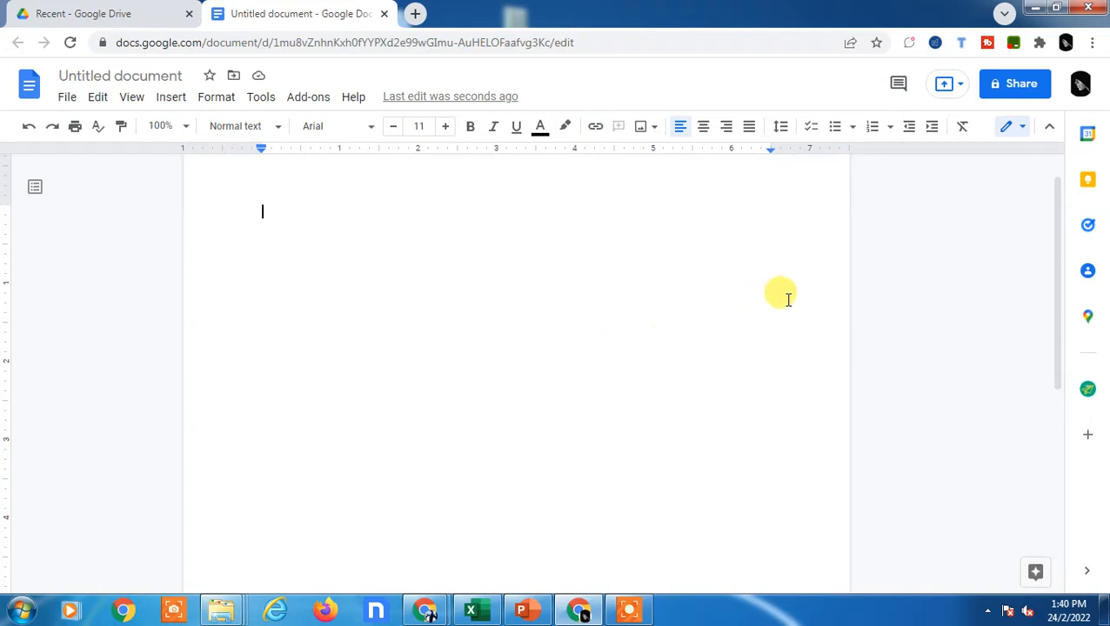
mouse_move(939, 203)
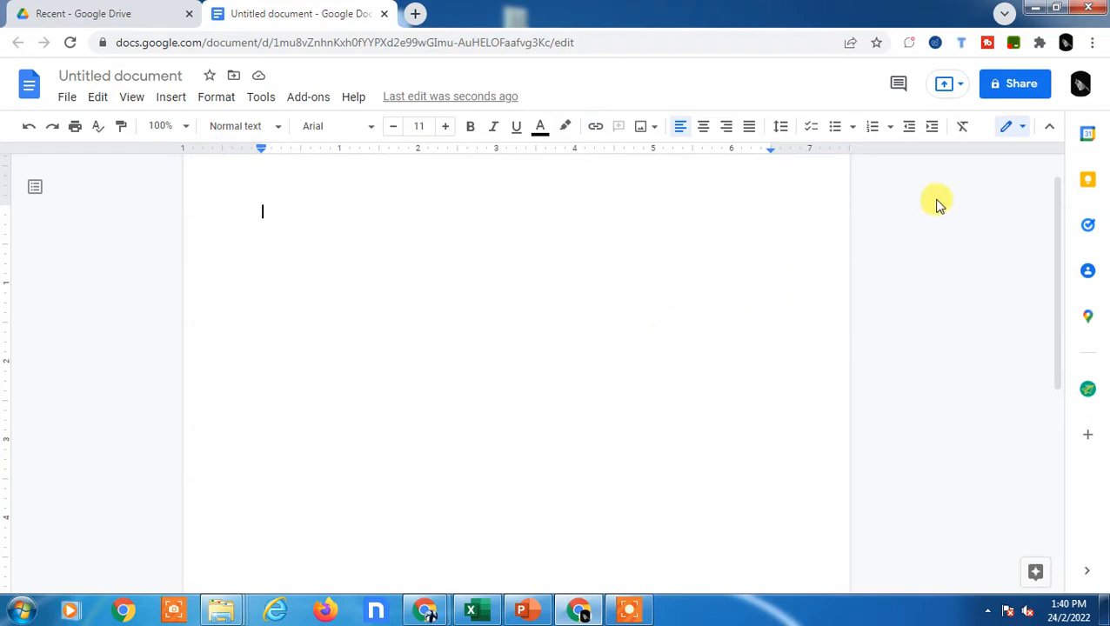
mouse_move(595, 266)
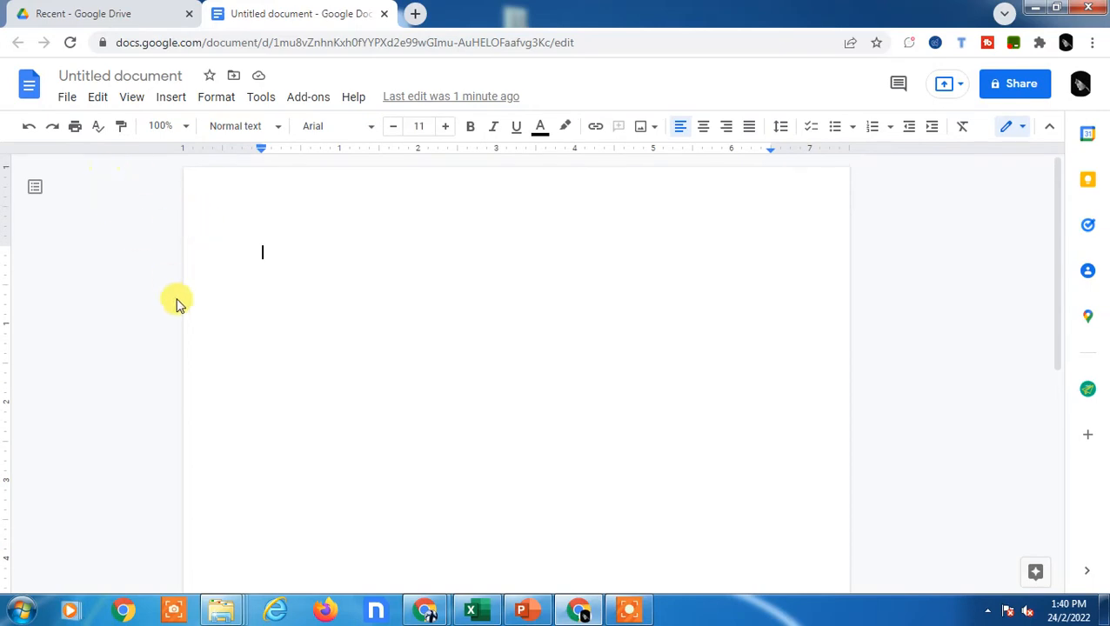
- Insert a new drawing into the document and show the shapes gallery
click(171, 96)
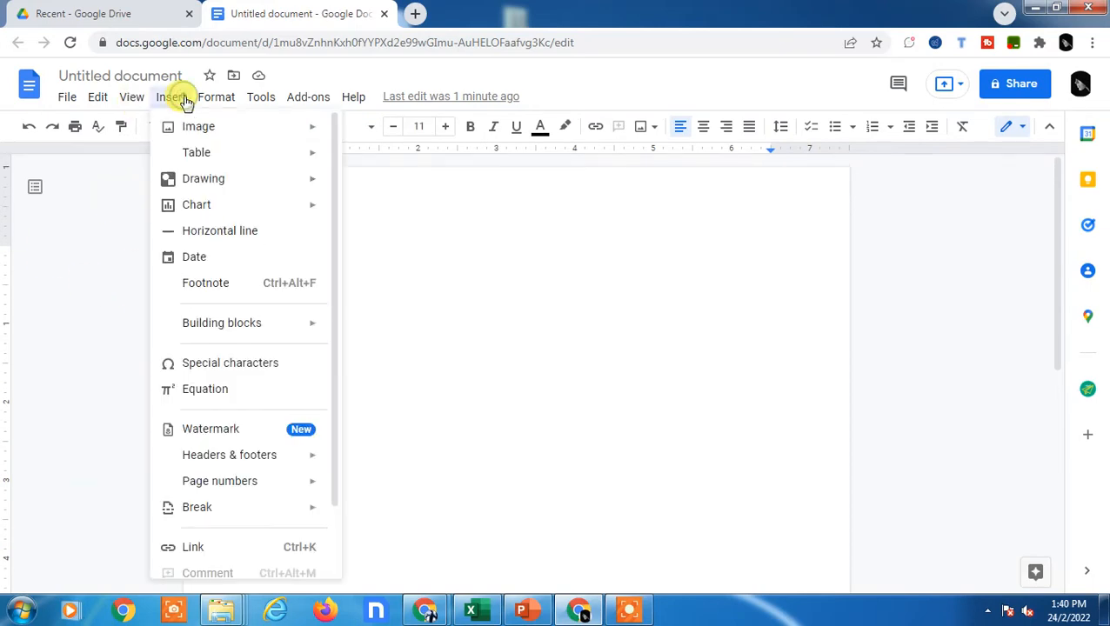
mouse_move(232, 182)
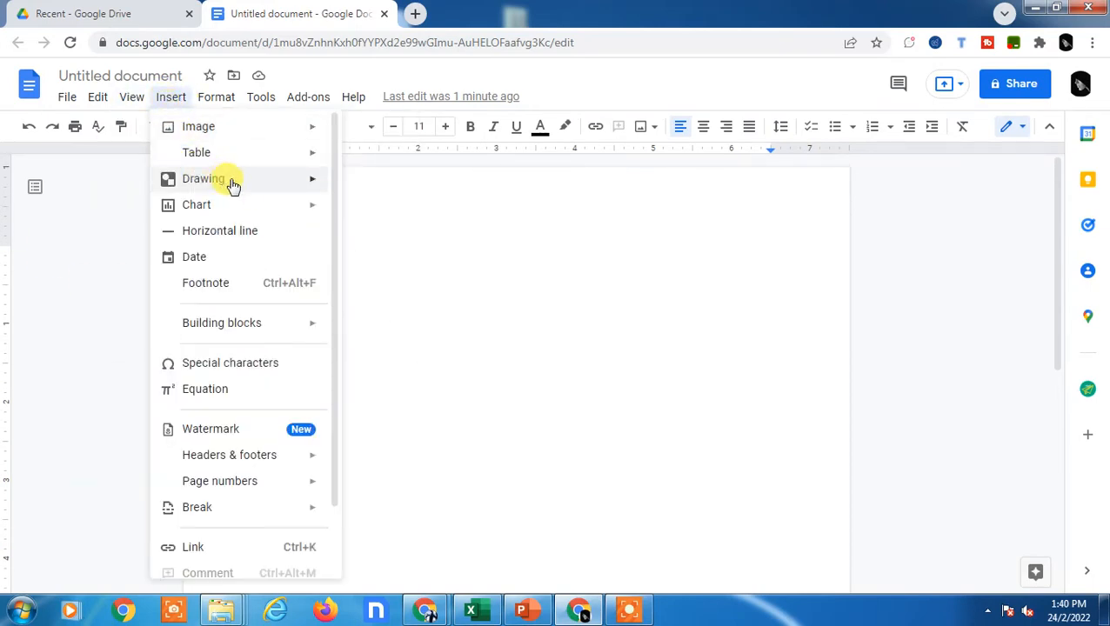
click(203, 178)
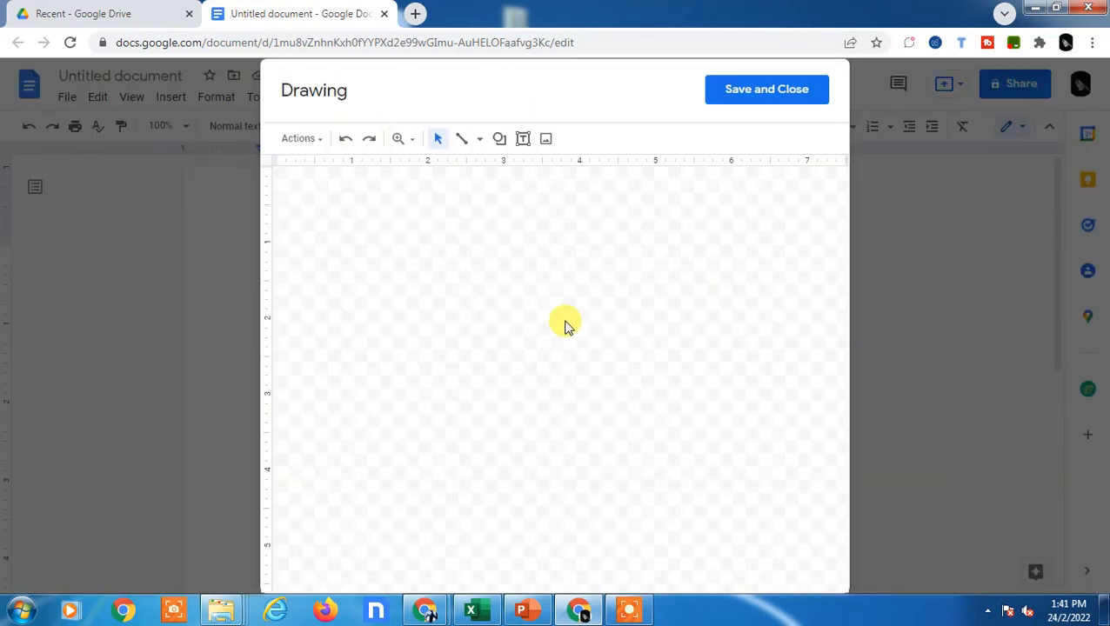
click(498, 138)
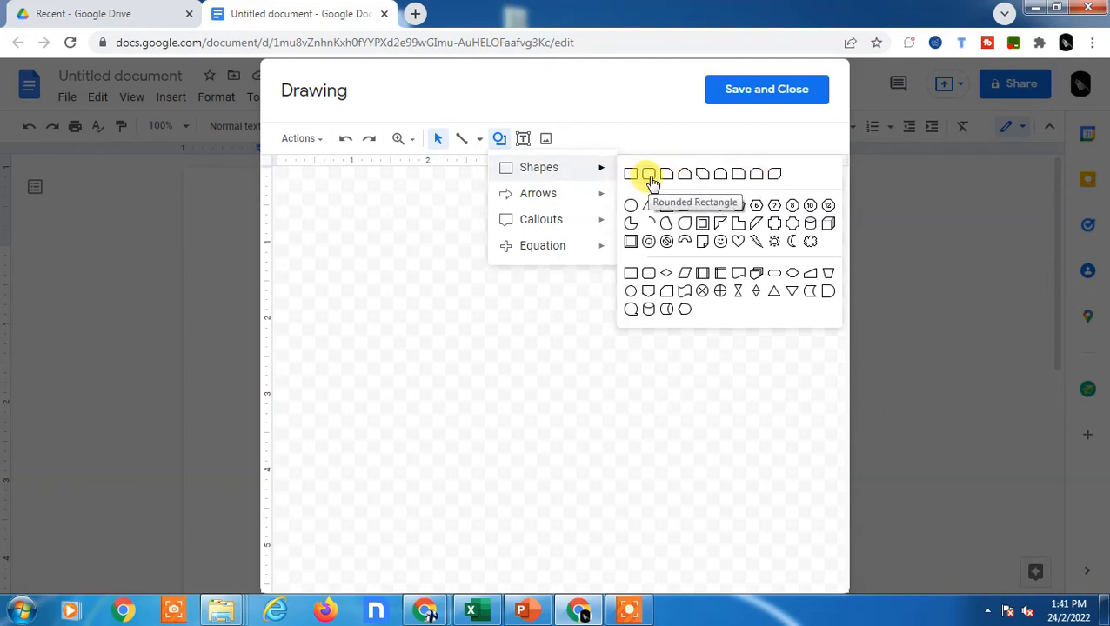
- Draw a rounded rectangle near the top of the drawing canvas
click(649, 174)
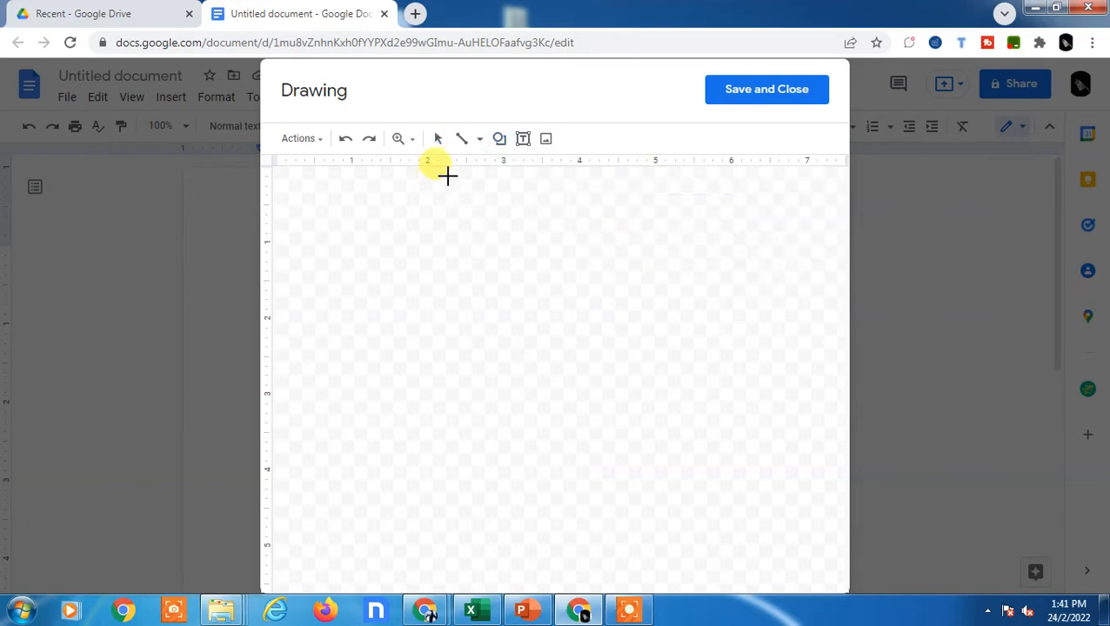
drag(448, 179, 567, 228)
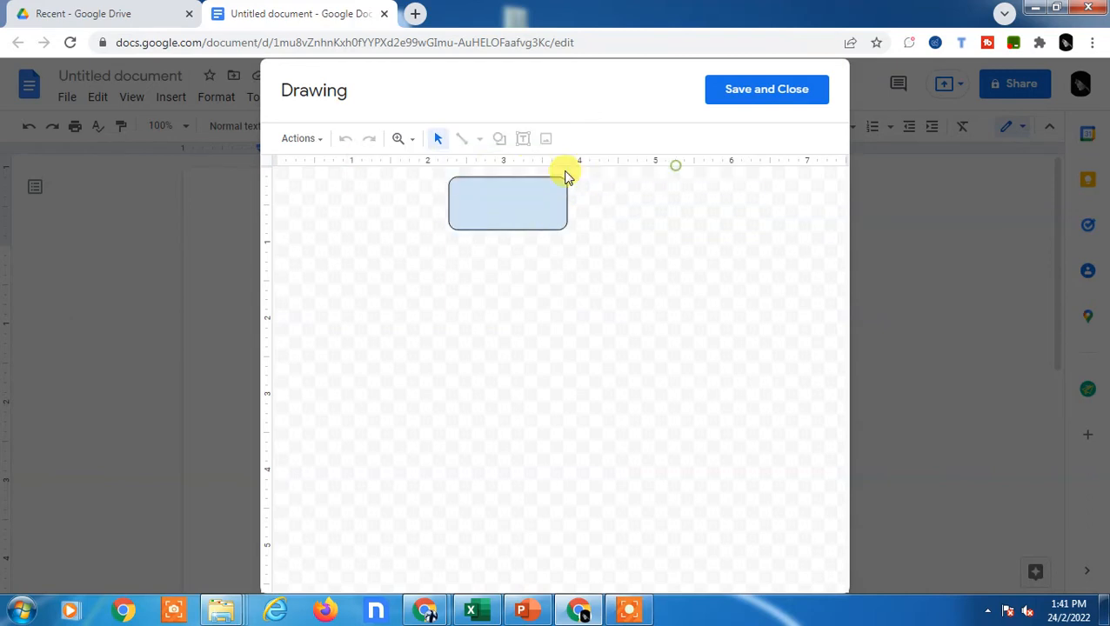
click(766, 88)
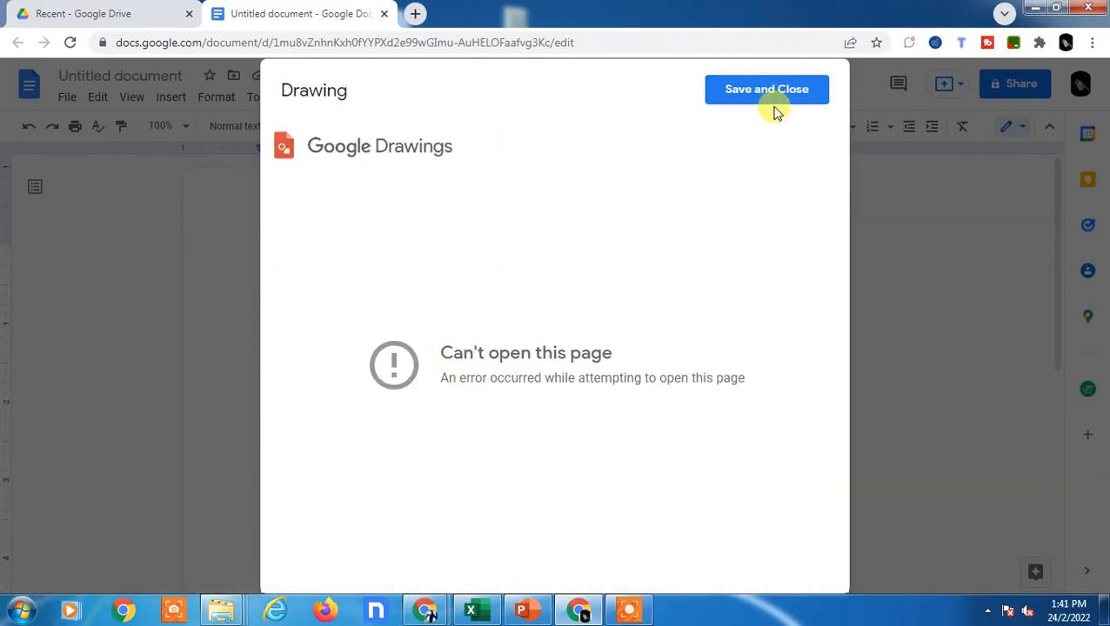
mouse_move(722, 315)
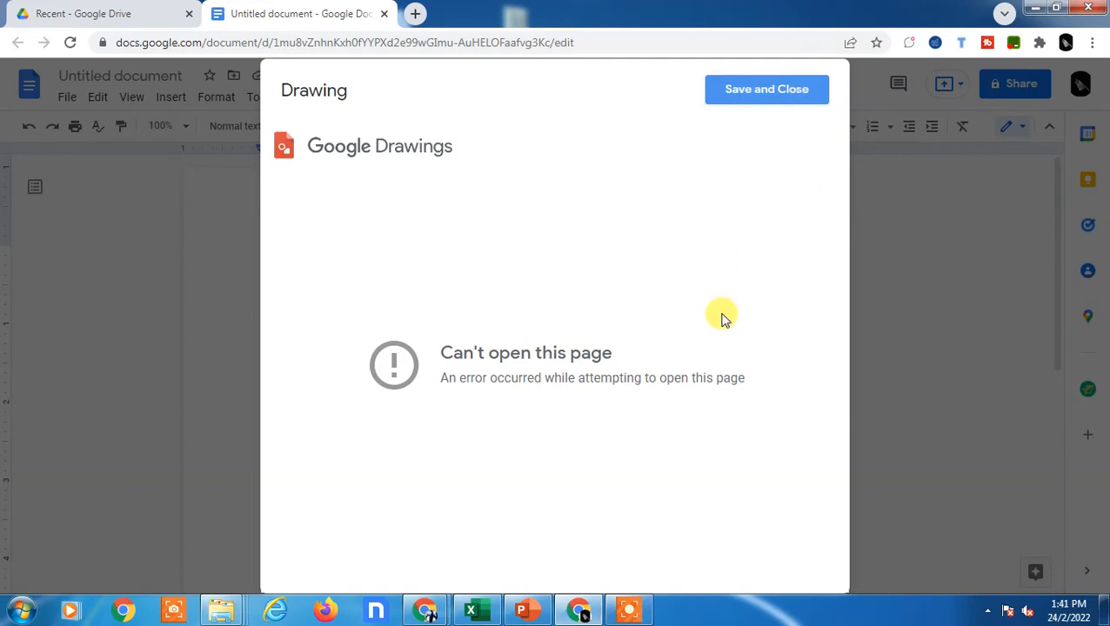
mouse_move(678, 268)
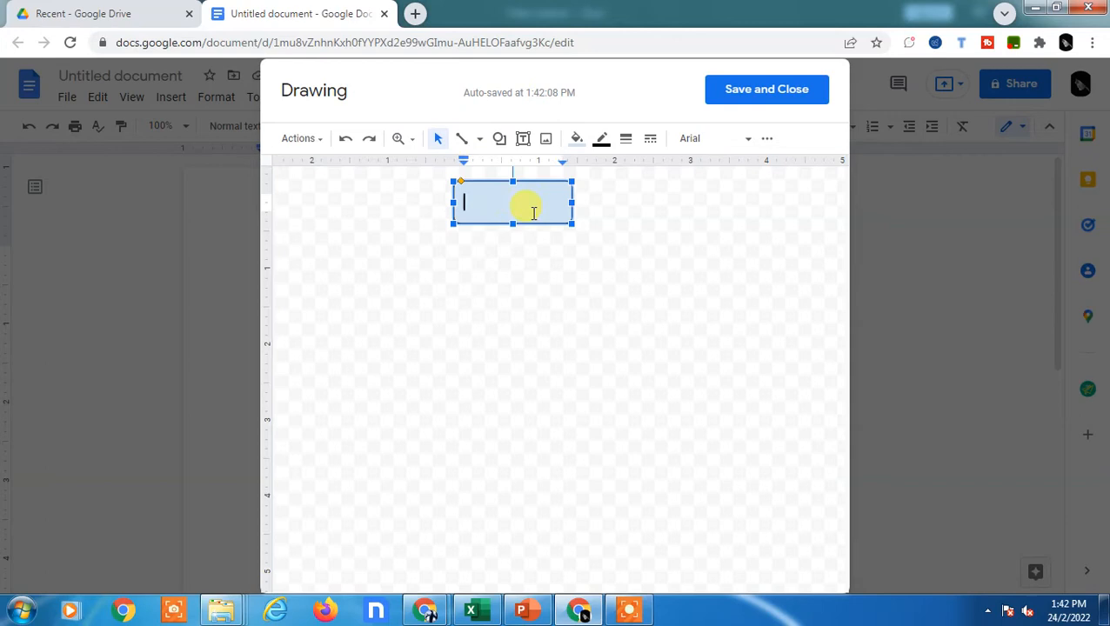
- Label the rounded rectangle 'START/END'
text(STAR)
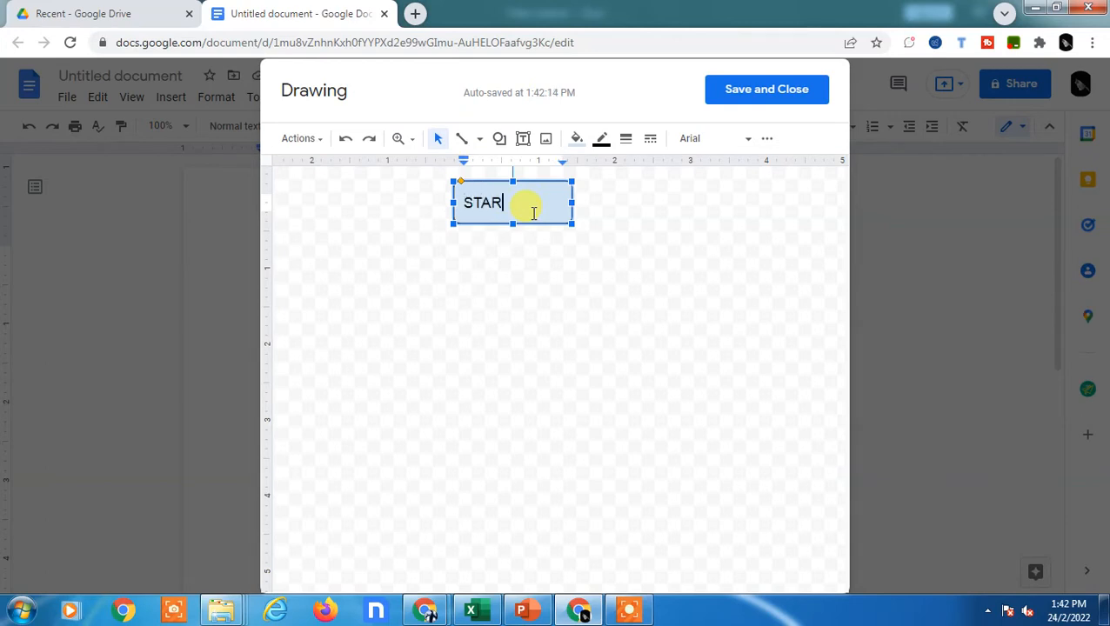
text(T)
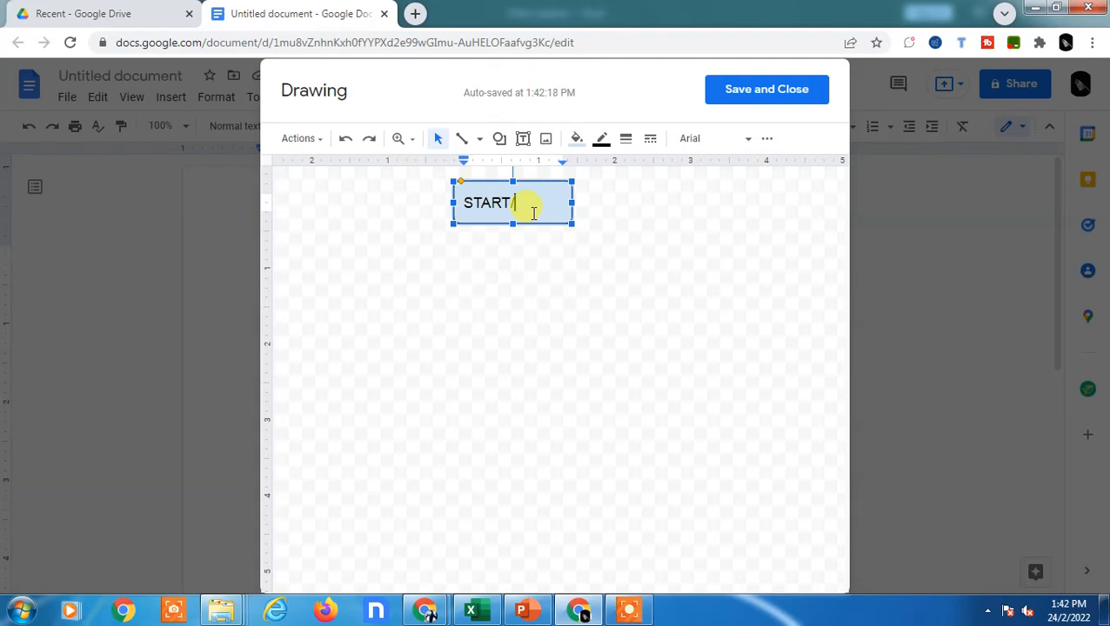
text(END)
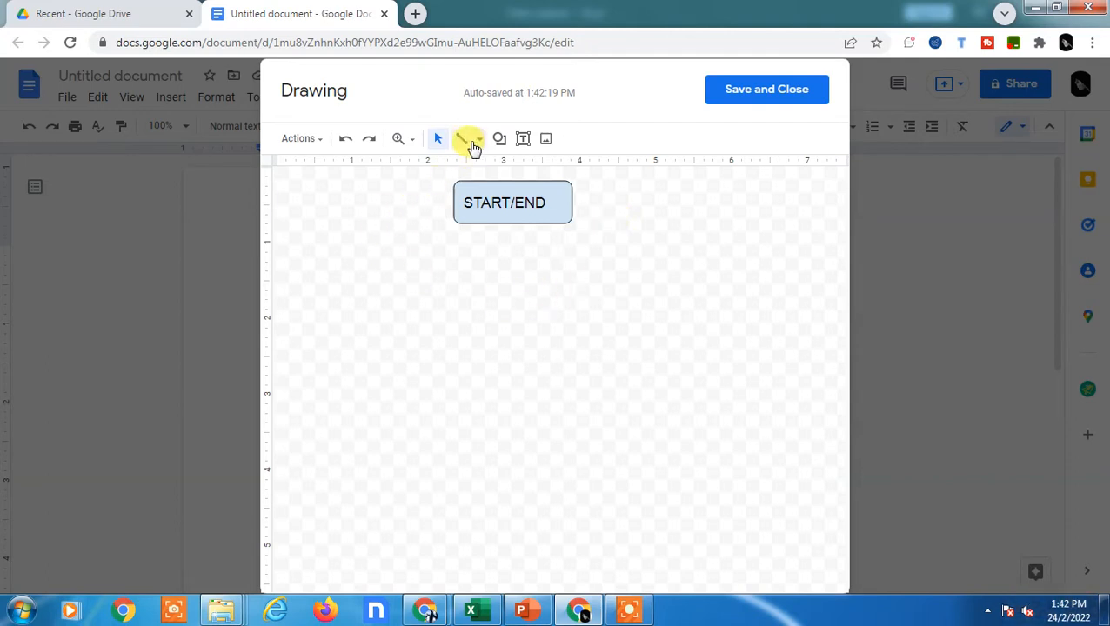
mouse_move(466, 139)
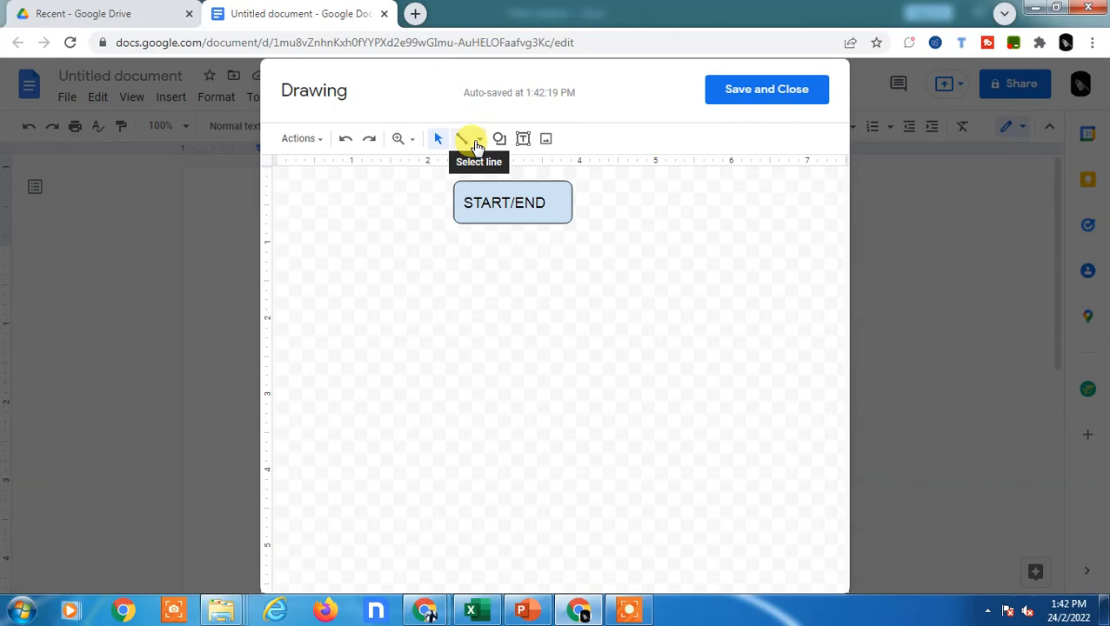
- Draw a downward arrow from the bottom of the START/END box
click(477, 139)
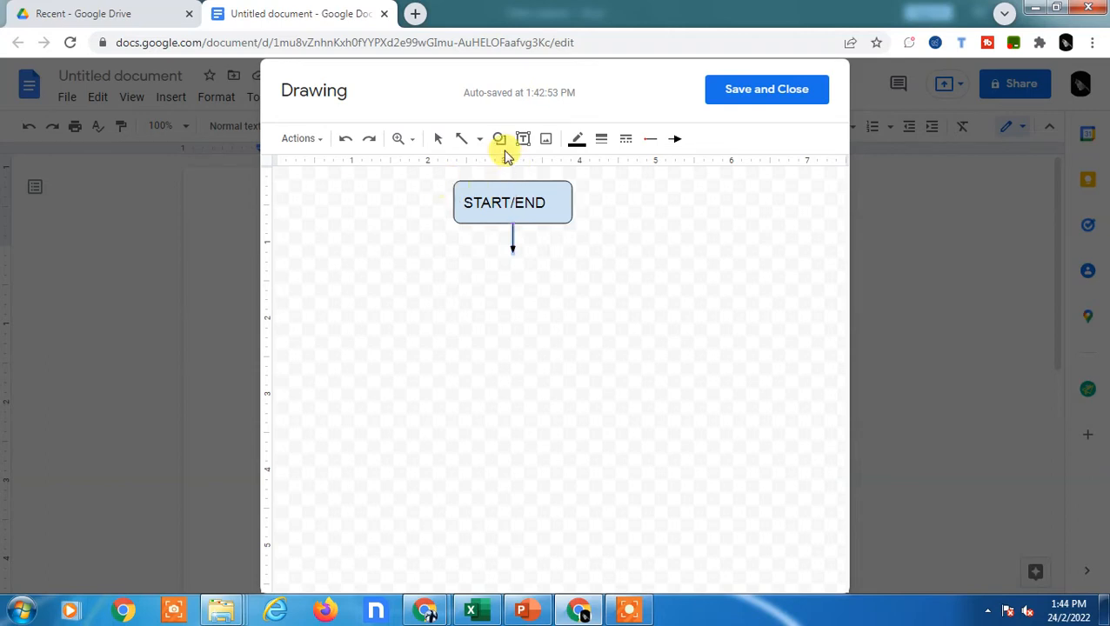
- Place a parallelogram centered below the arrow for input/output
click(500, 139)
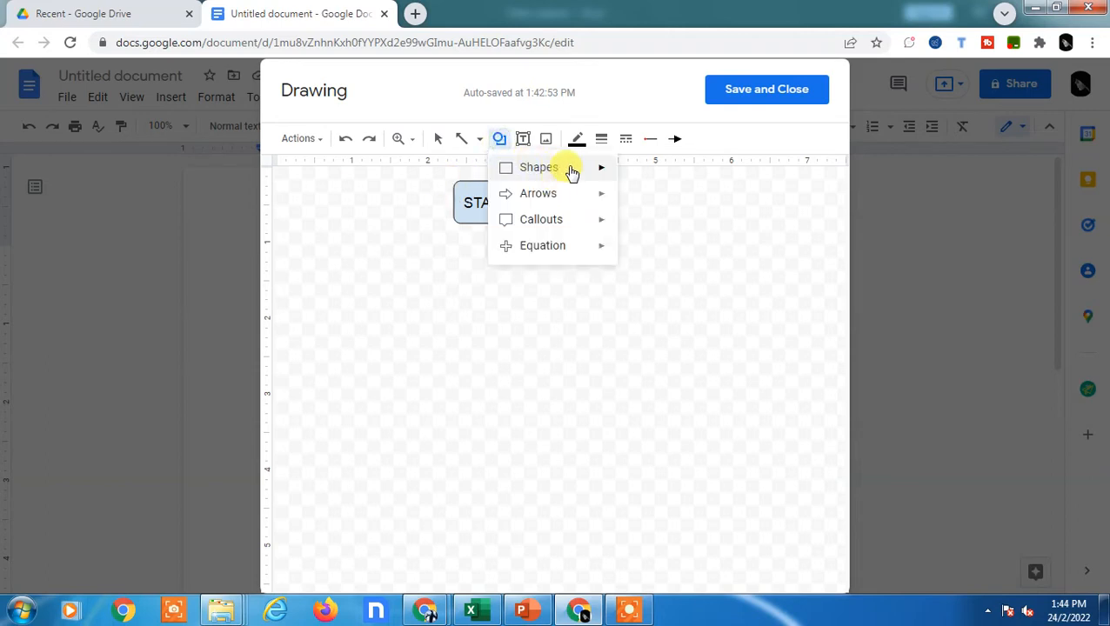
click(538, 167)
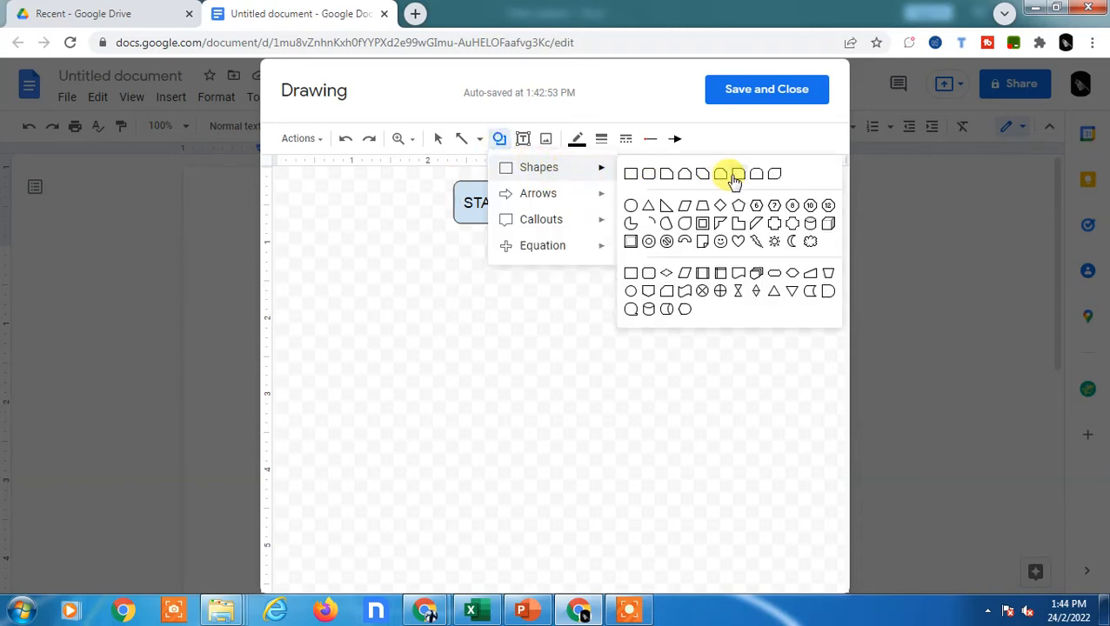
mouse_move(651, 174)
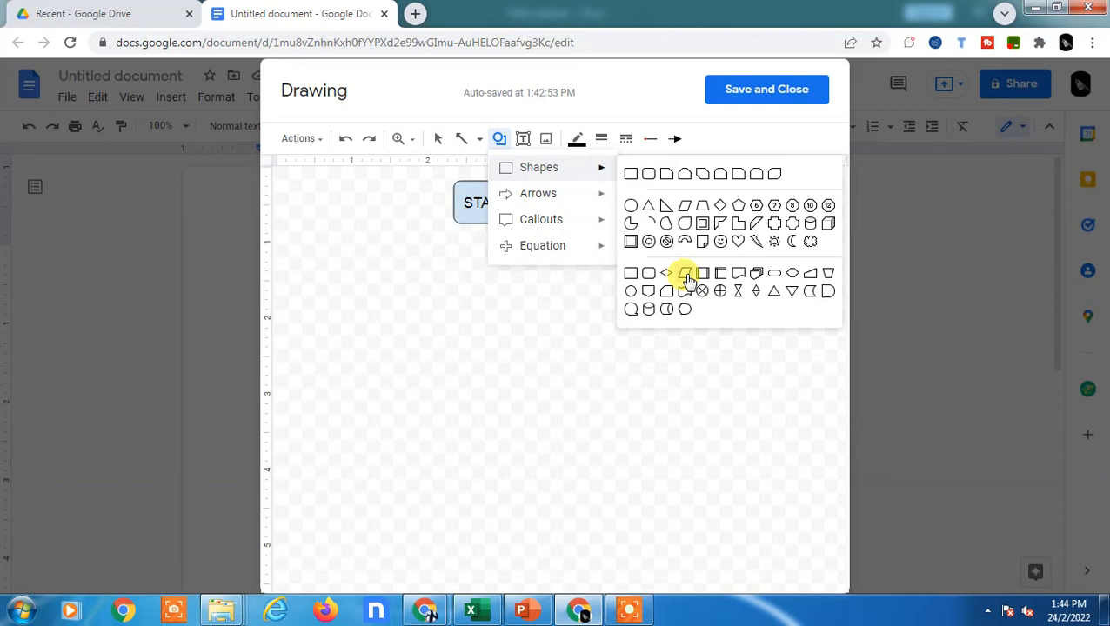
click(684, 273)
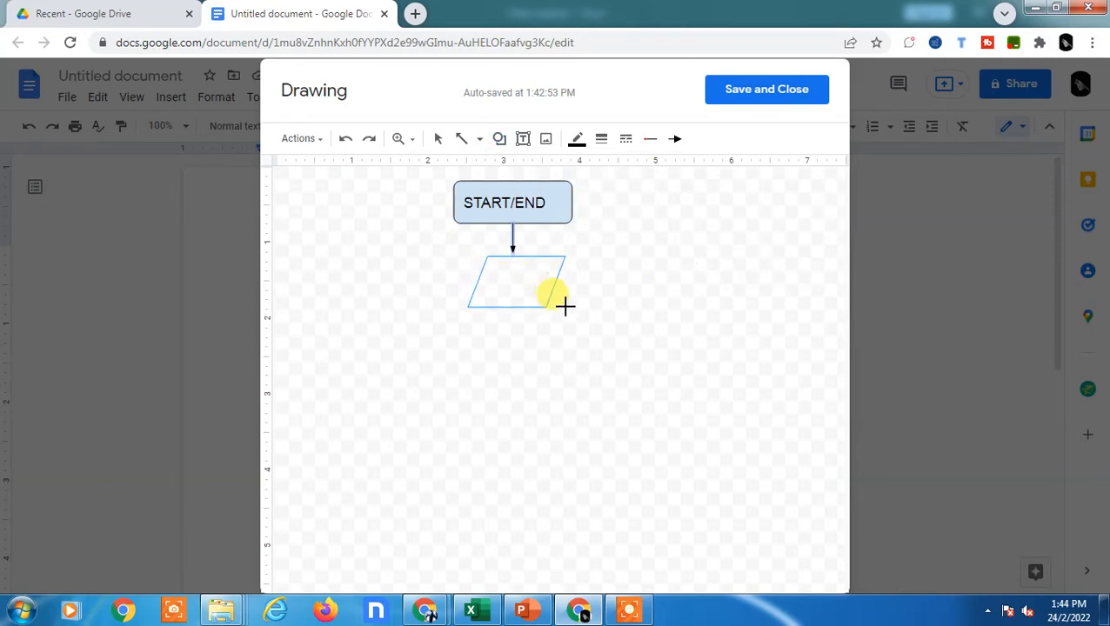
click(519, 287)
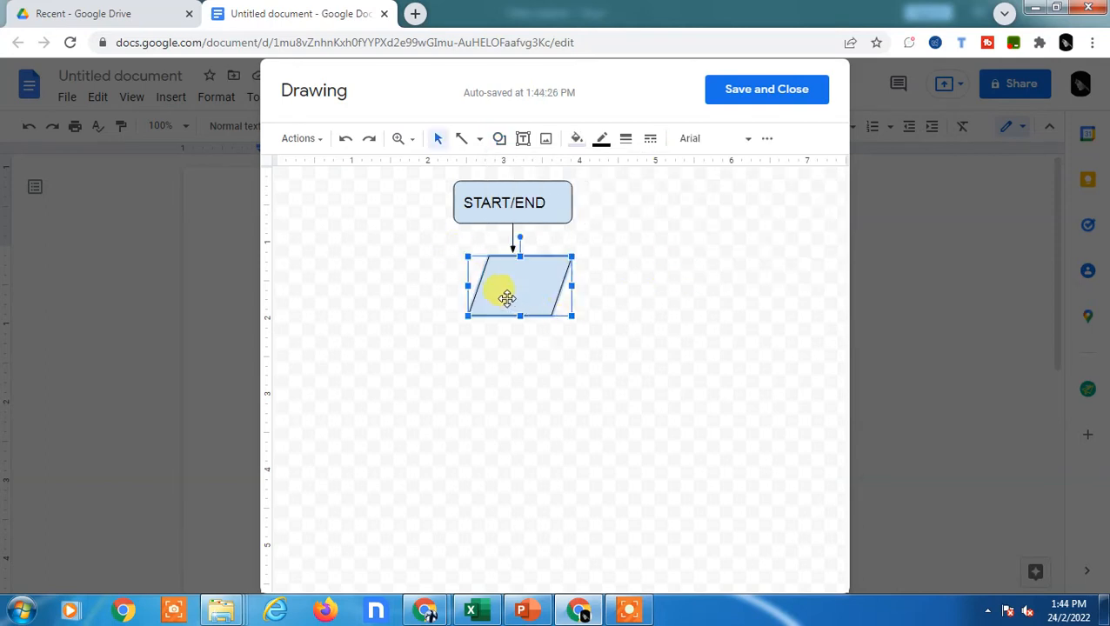
drag(506, 298, 518, 298)
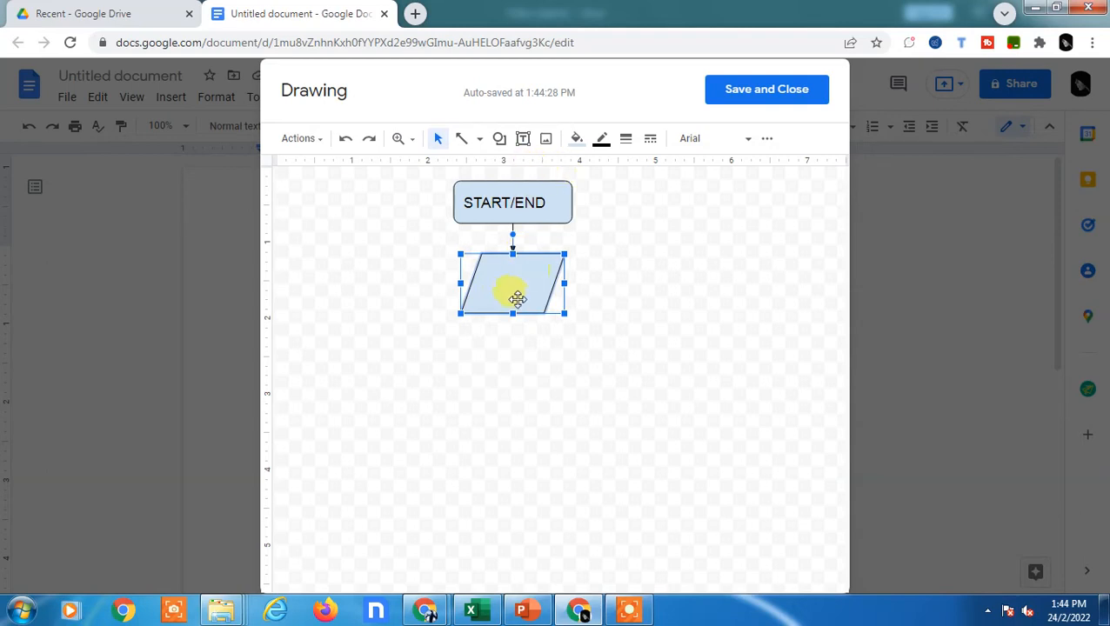
- Label the parallelogram 'INPUT/OUTPUT' with a smaller font so it fits
double_click(511, 299)
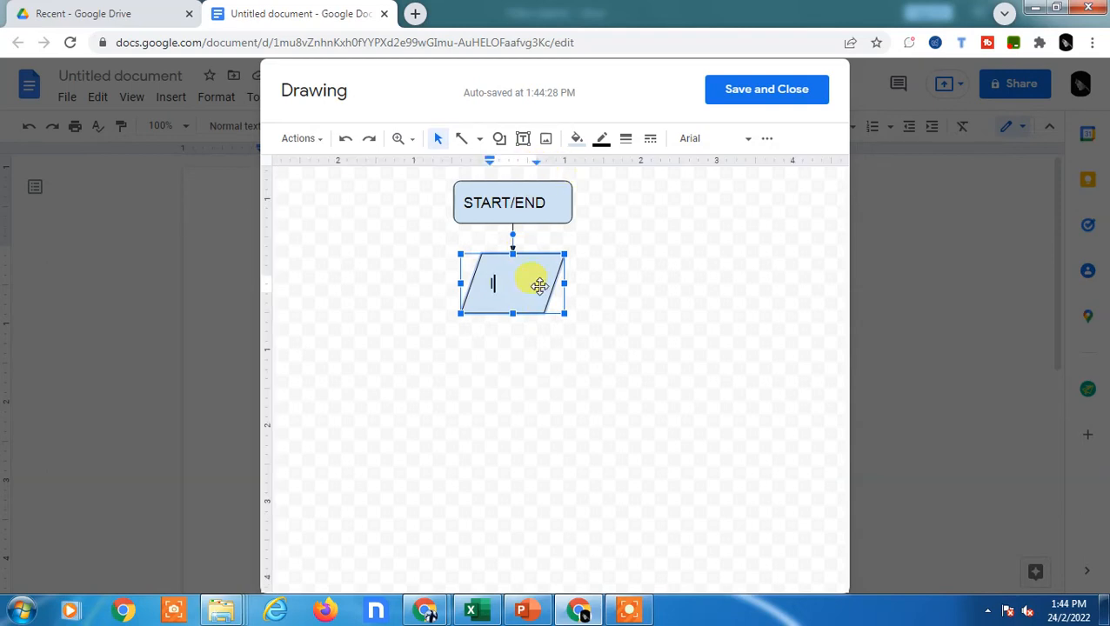
text(INPUT OU)
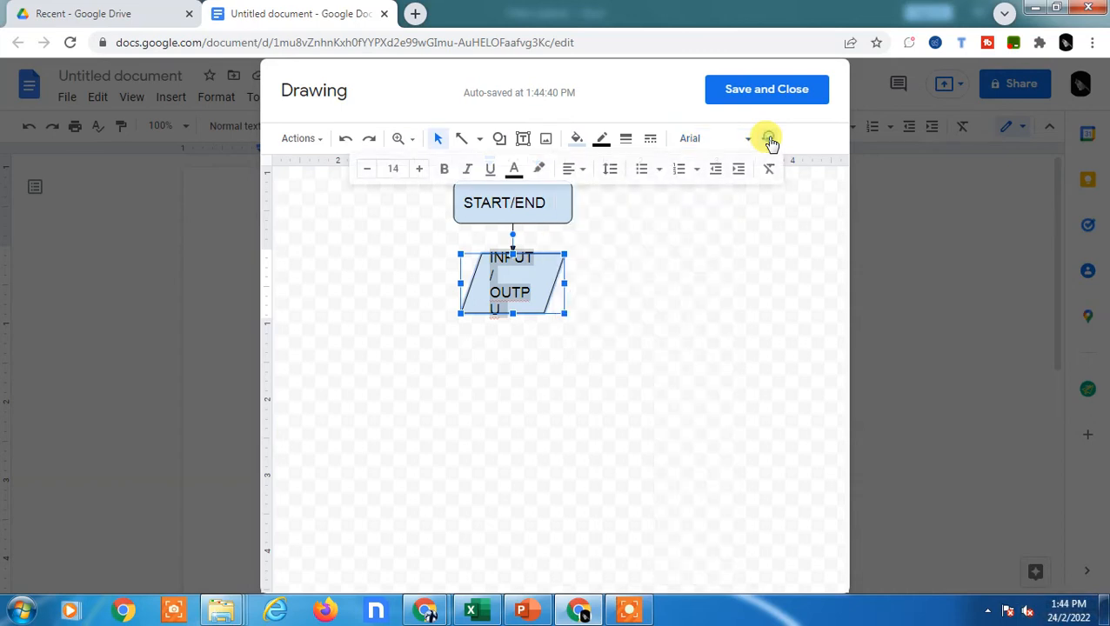
click(392, 169)
text(7)
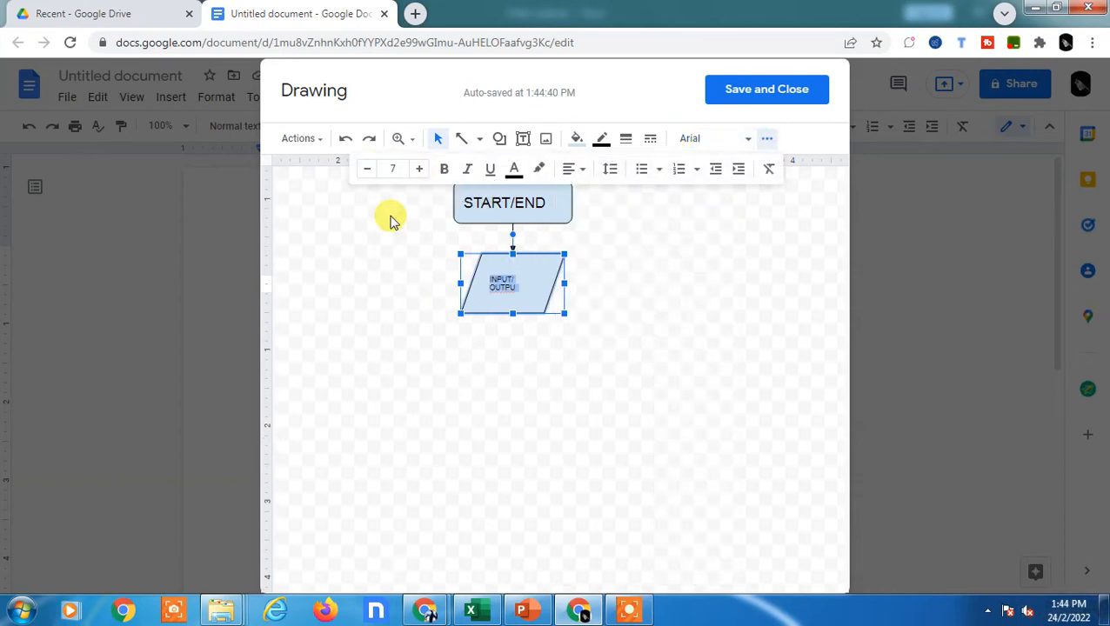
click(393, 168)
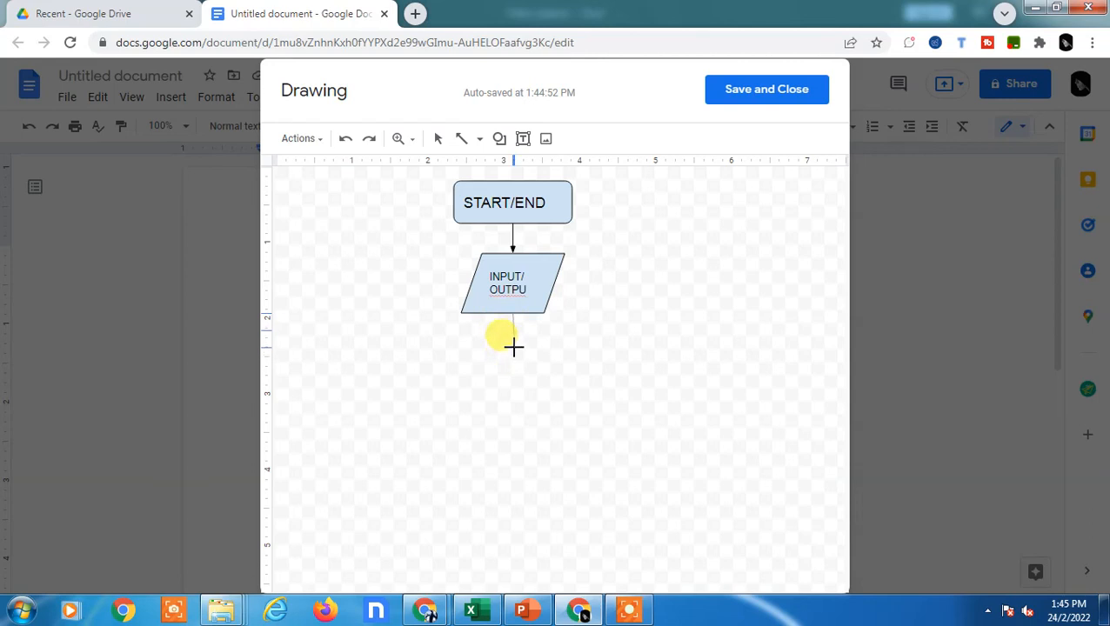
- Draw an arrow down from the parallelogram to a new rectangle below it
drag(571, 339, 649, 413)
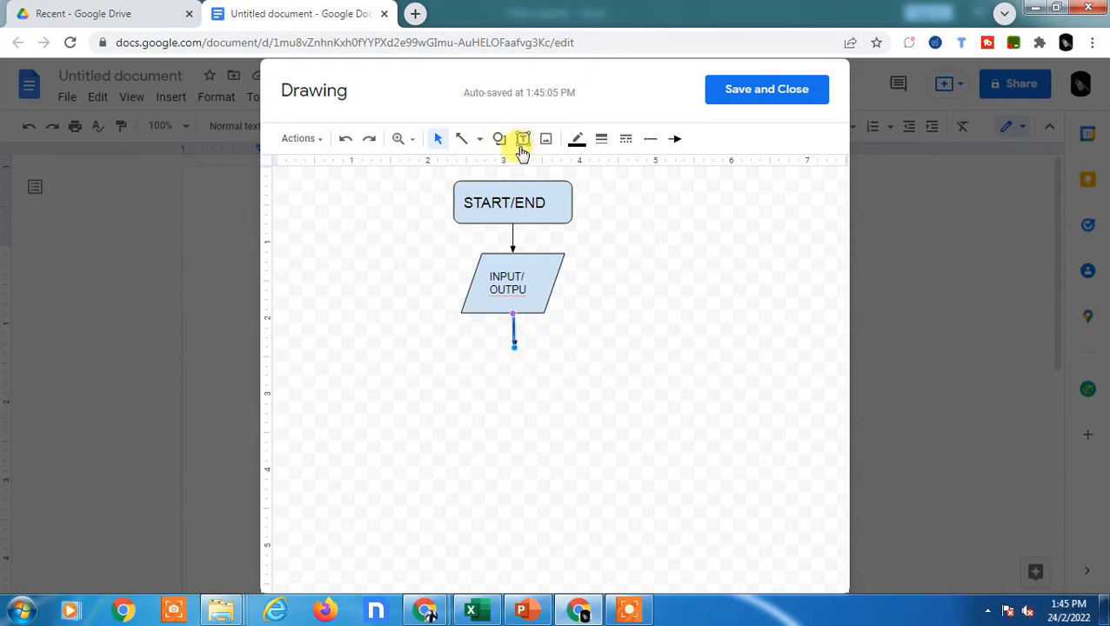
click(499, 138)
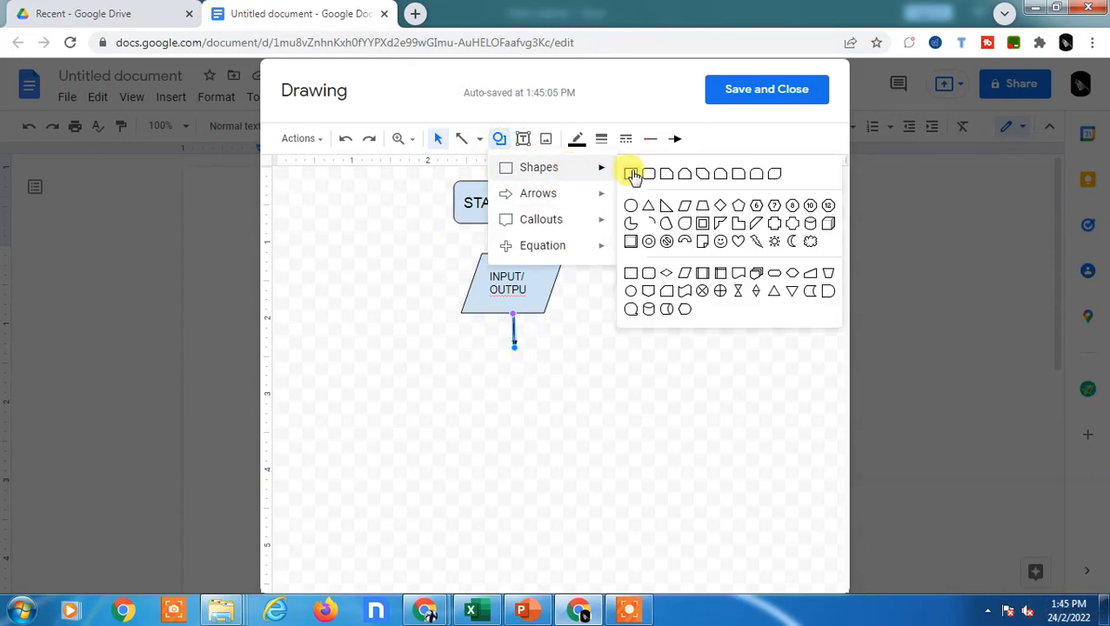
drag(465, 354, 518, 409)
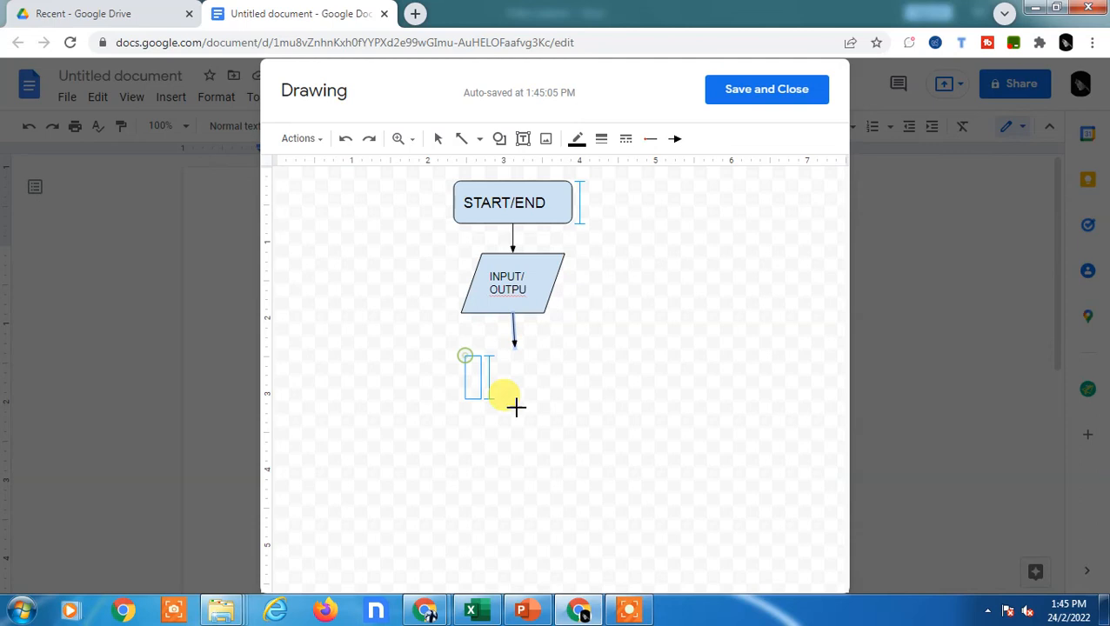
drag(465, 356, 587, 413)
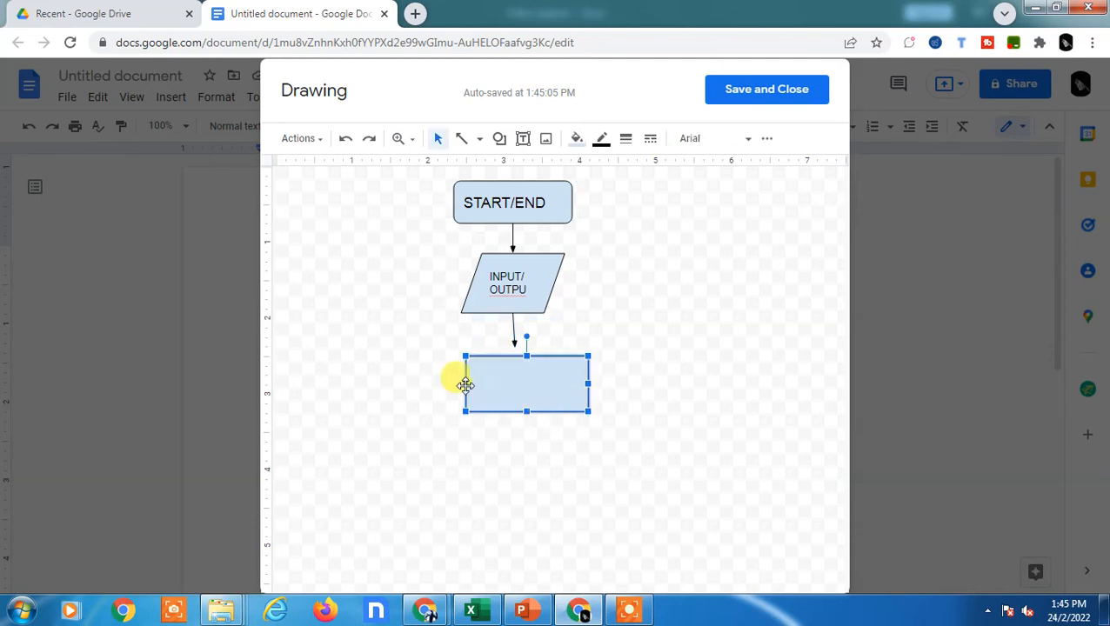
- Add a downward arrow from the rectangle and label it 'PROCESS'
click(479, 138)
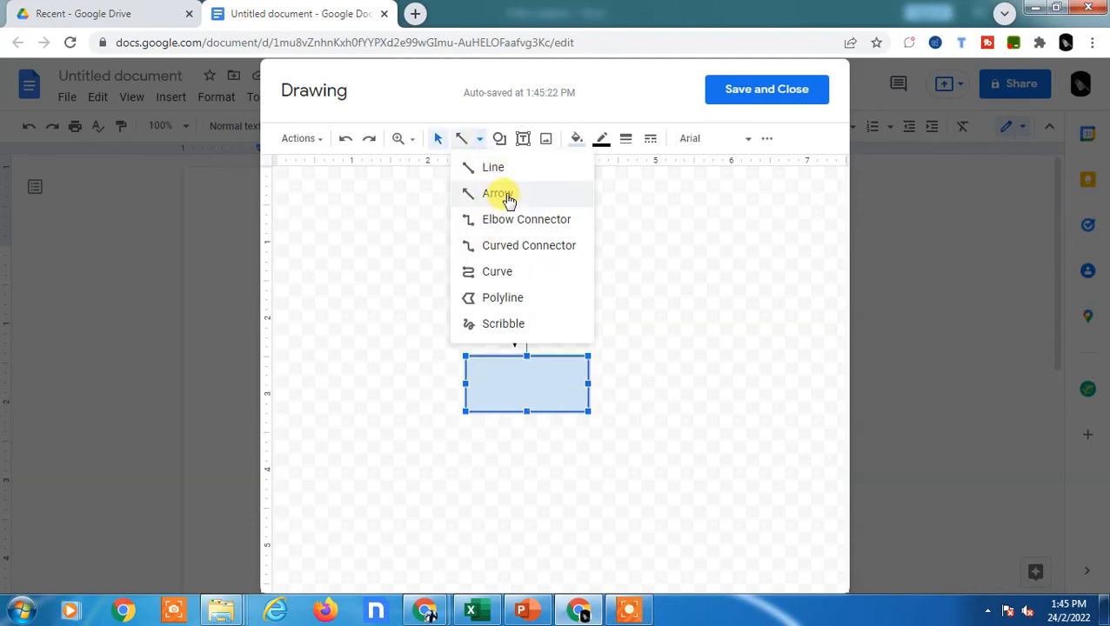
click(492, 193)
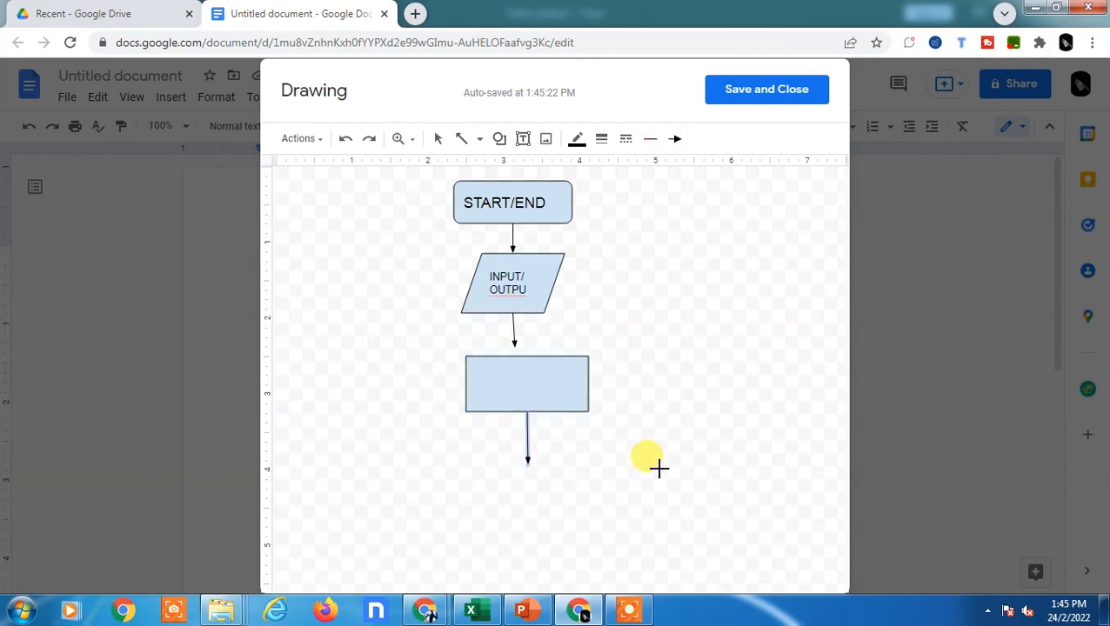
drag(509, 385, 584, 465)
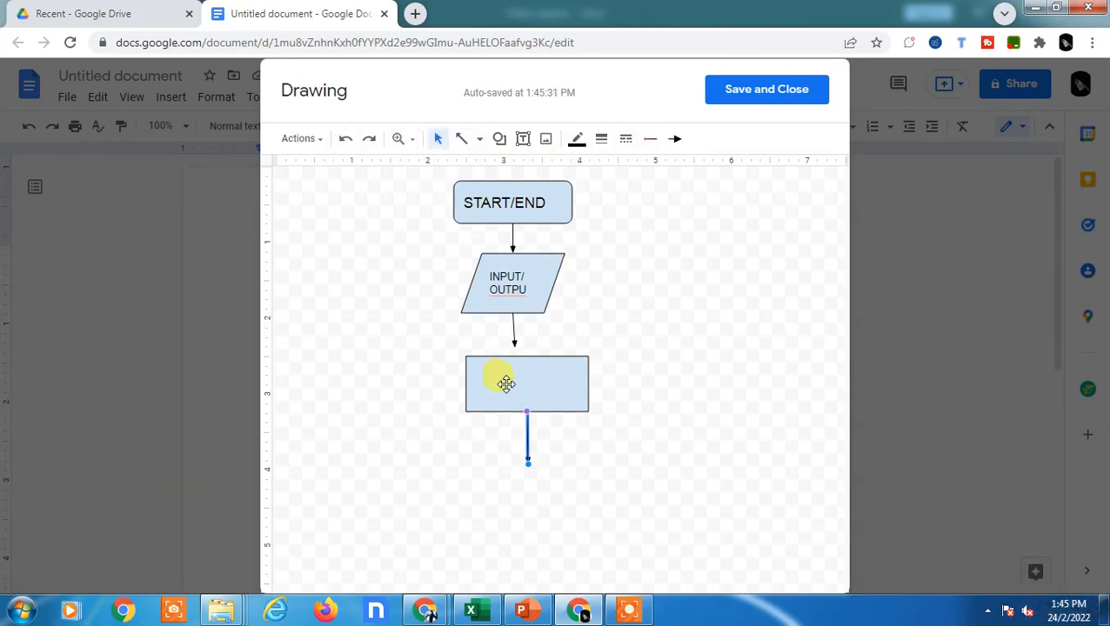
text(PROCESS)
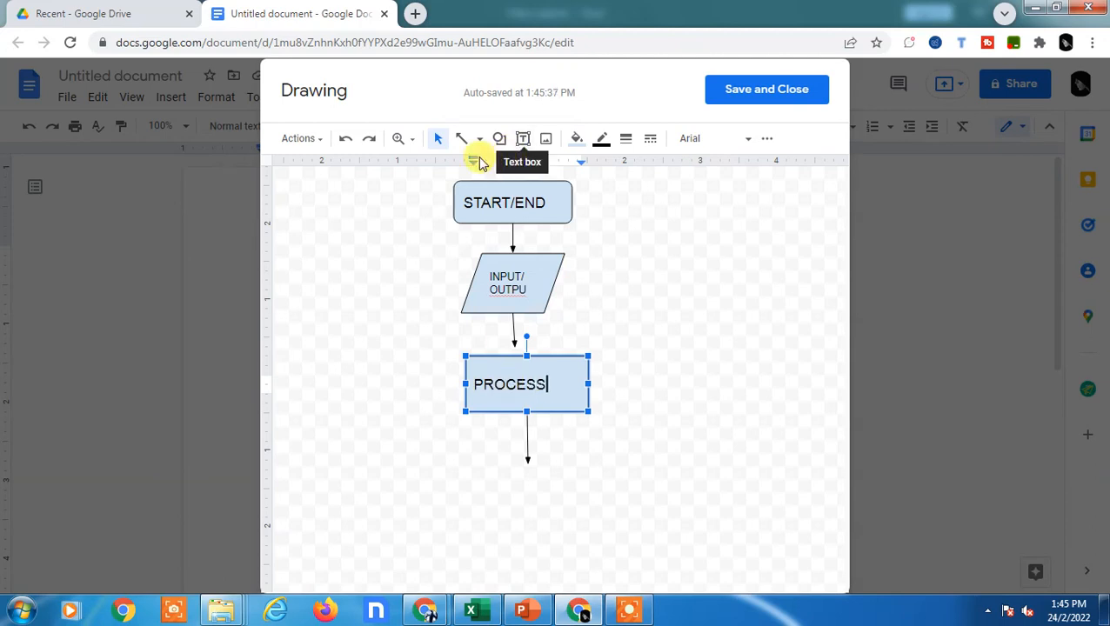
- Add a diamond labeled 'DECISION' below the PROCESS arrow
click(499, 138)
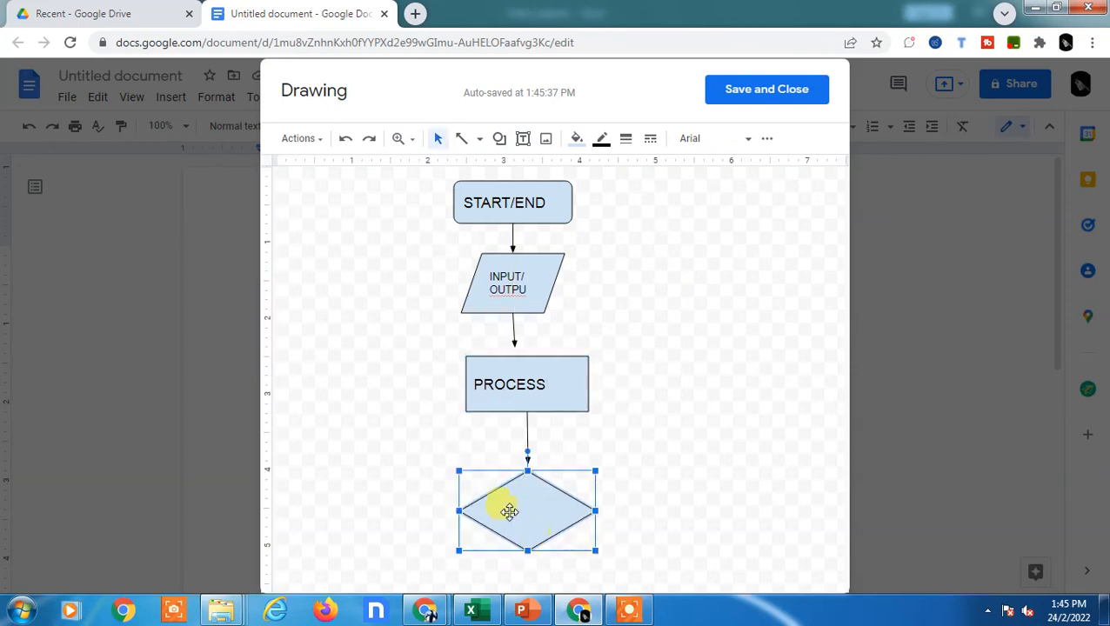
text(DECISION)
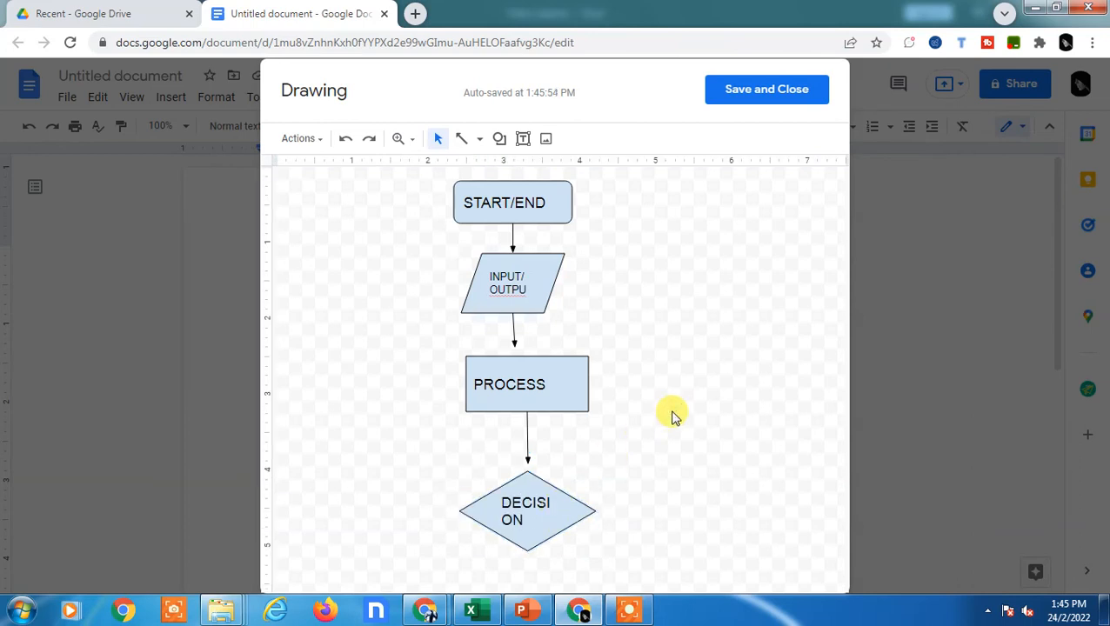
mouse_move(467, 138)
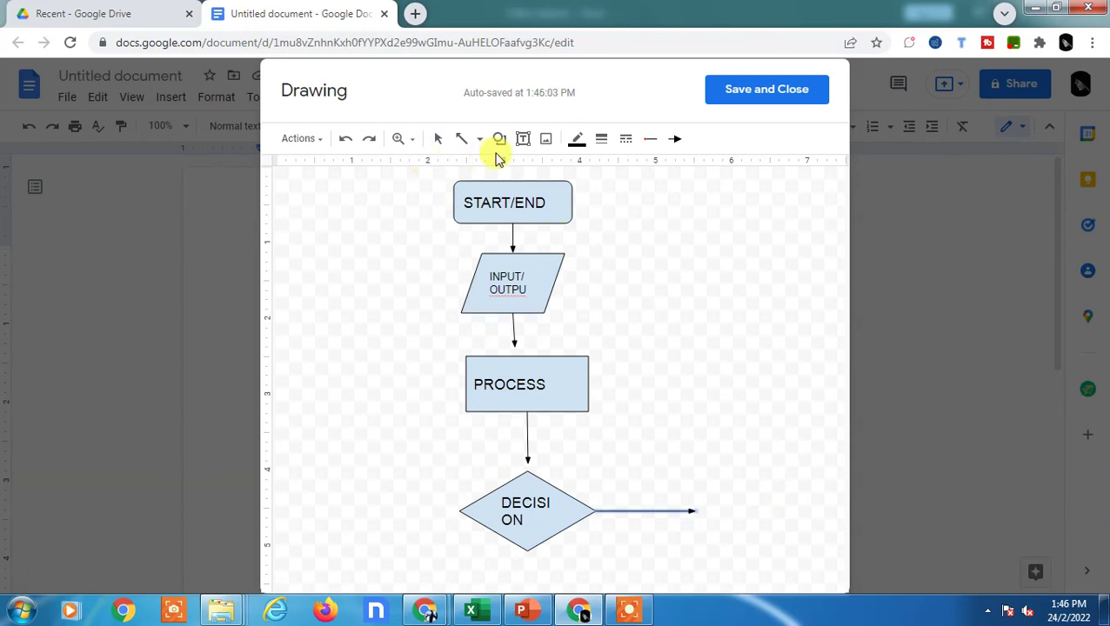
- Add an 'END' box at the arrow's tip and save the drawing into the document
click(500, 139)
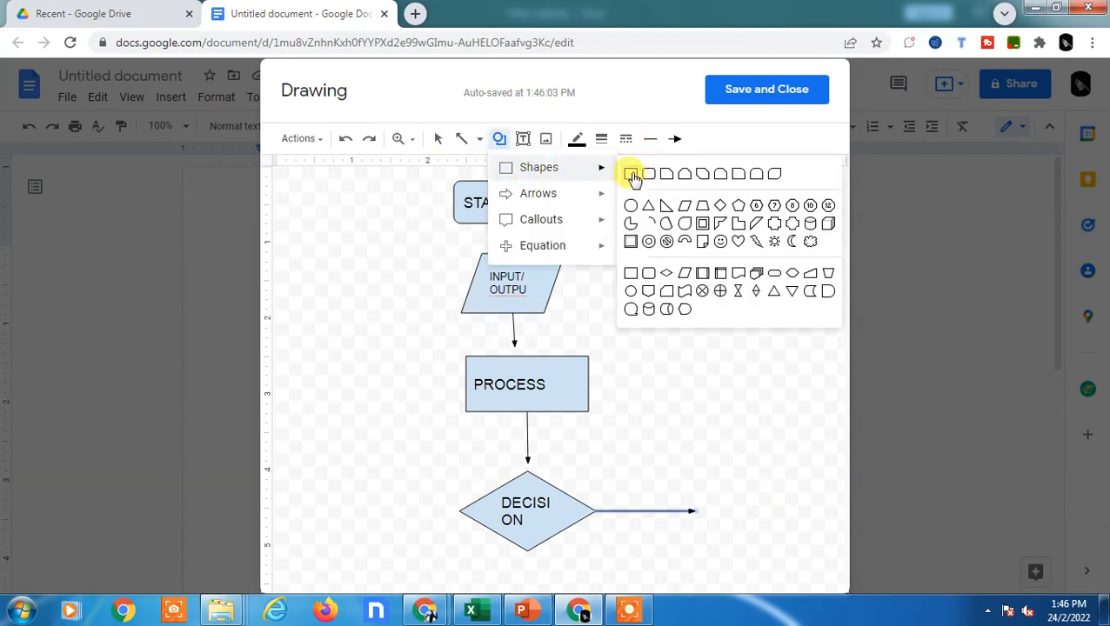
click(499, 138)
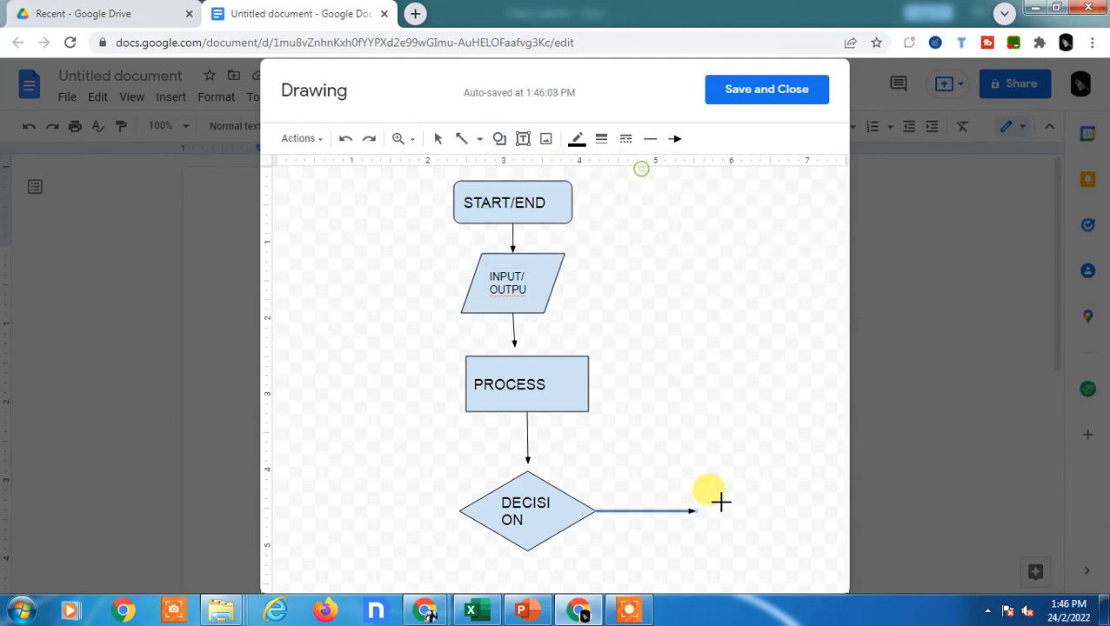
drag(713, 496, 826, 539)
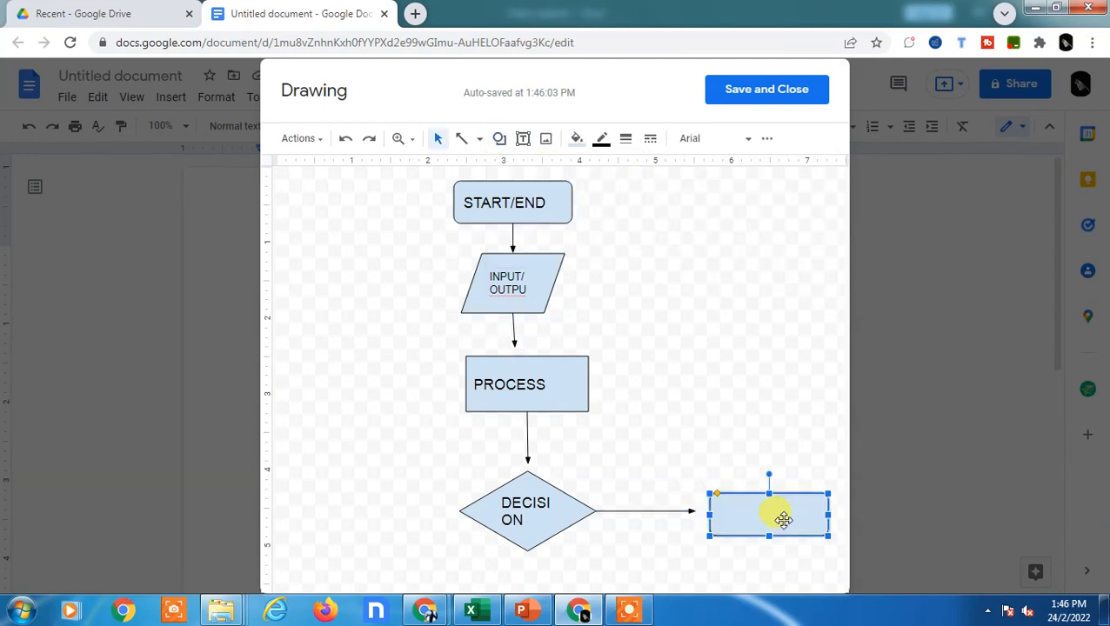
text(END)
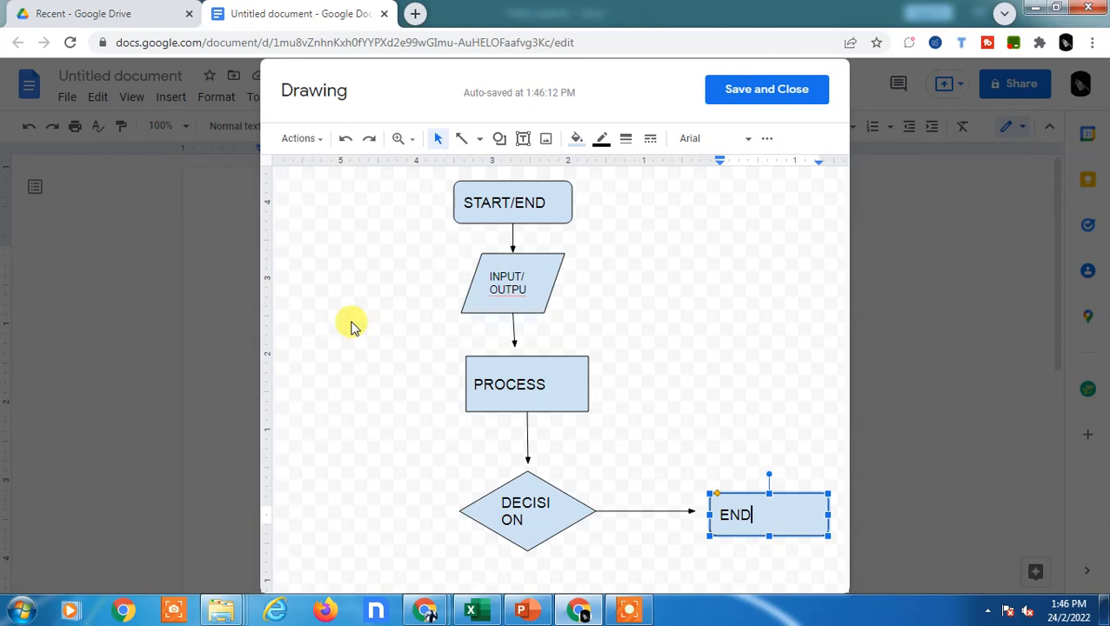
click(767, 88)
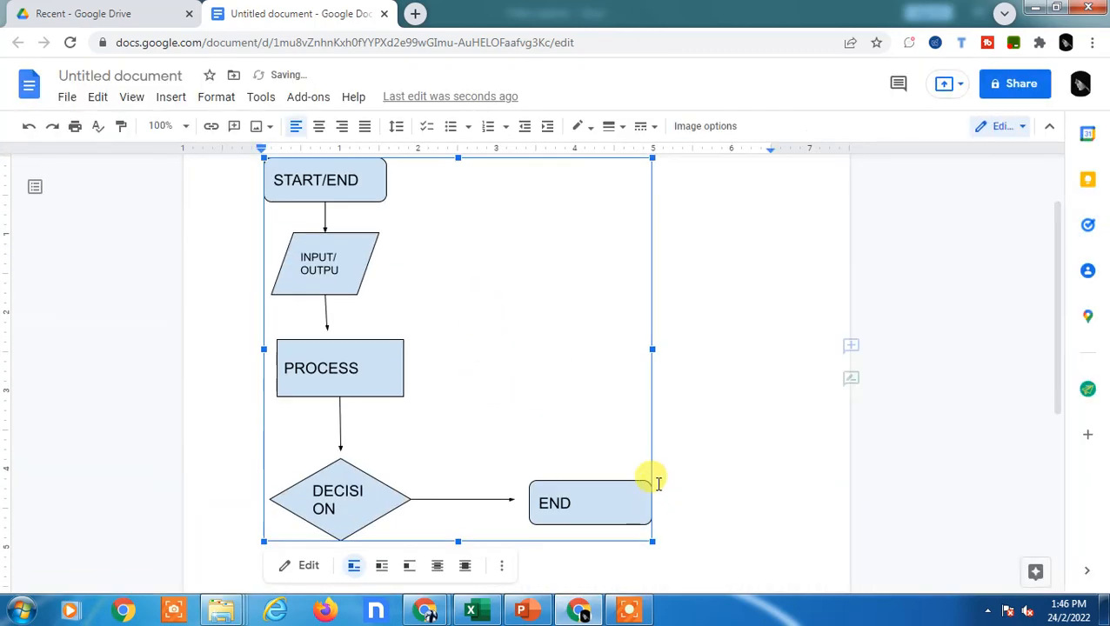
- Shrink the inserted flowchart on the page
drag(652, 541, 494, 386)
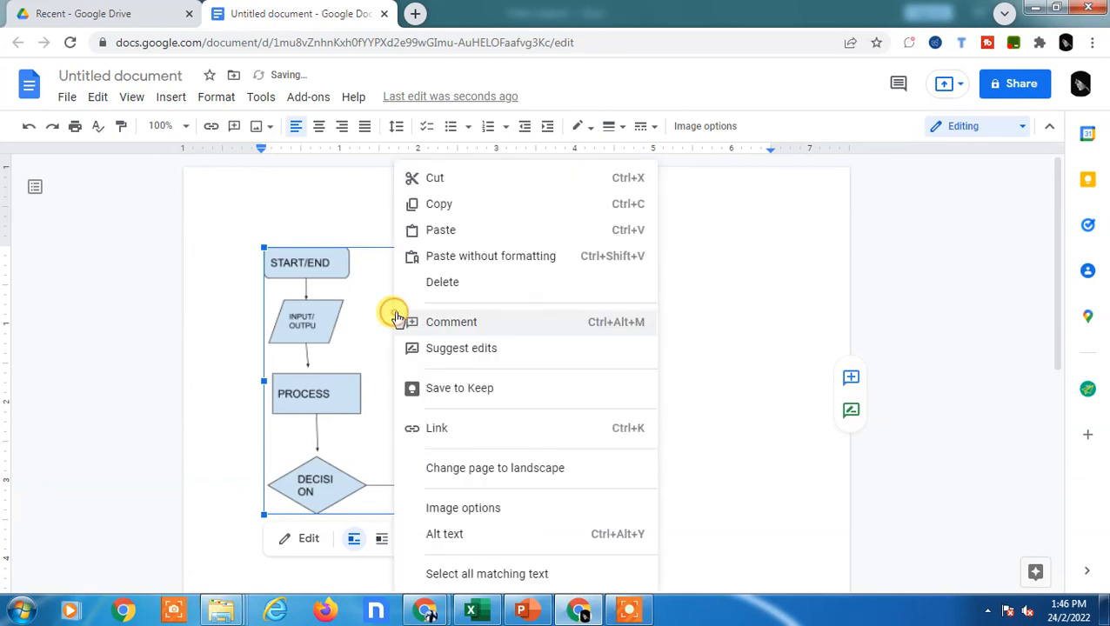
mouse_move(522, 550)
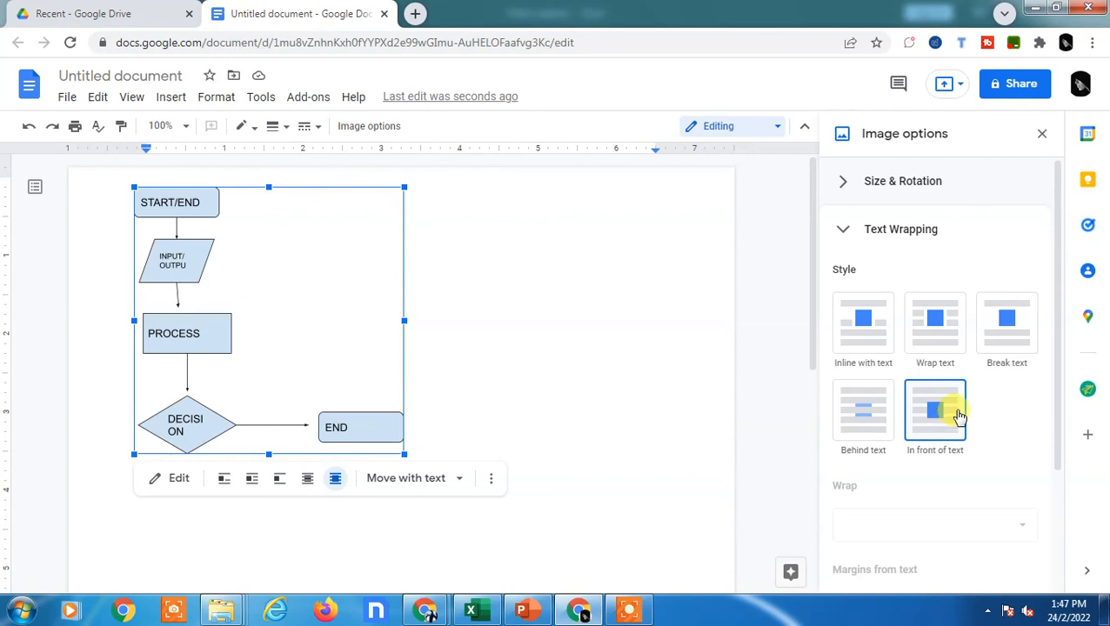
- Set the flowchart in front of text and move it to the page's top-left
click(300, 274)
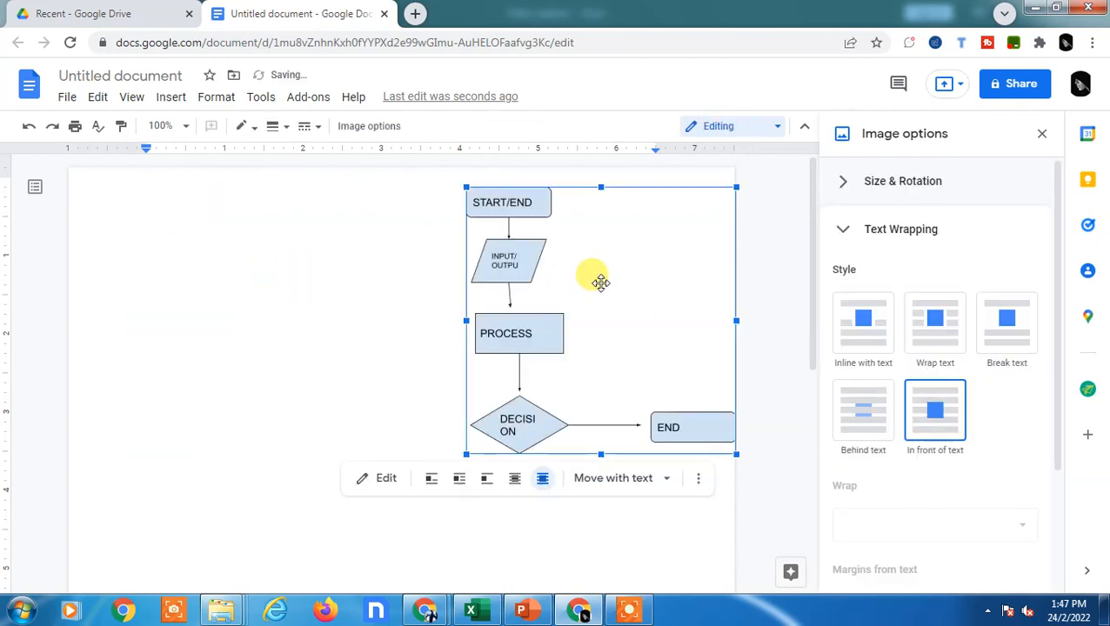
drag(600, 282, 341, 287)
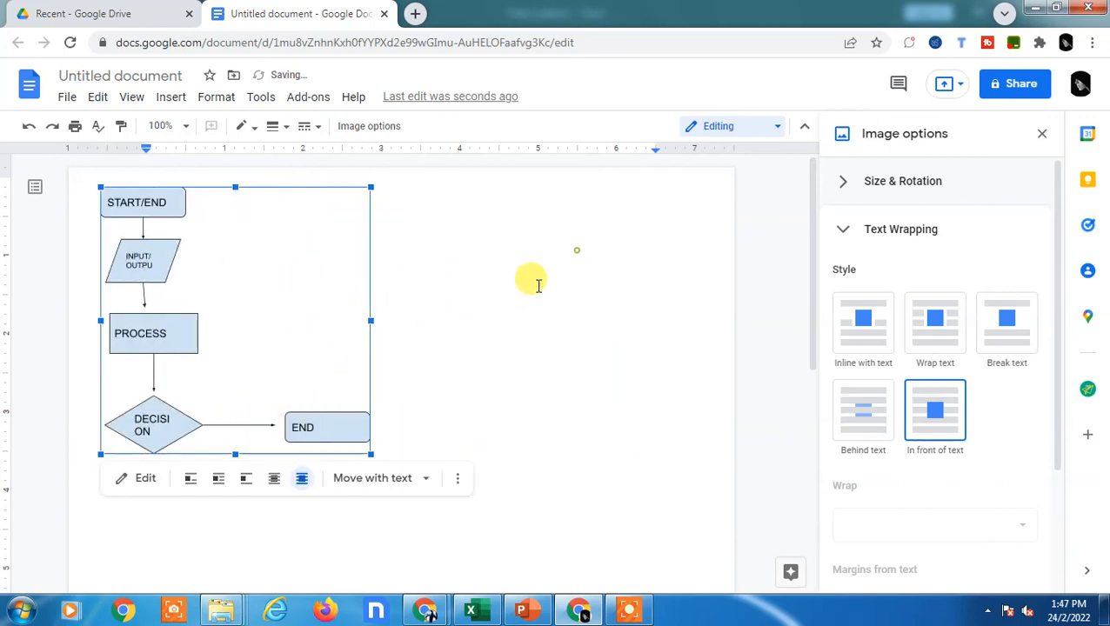
mouse_move(128, 484)
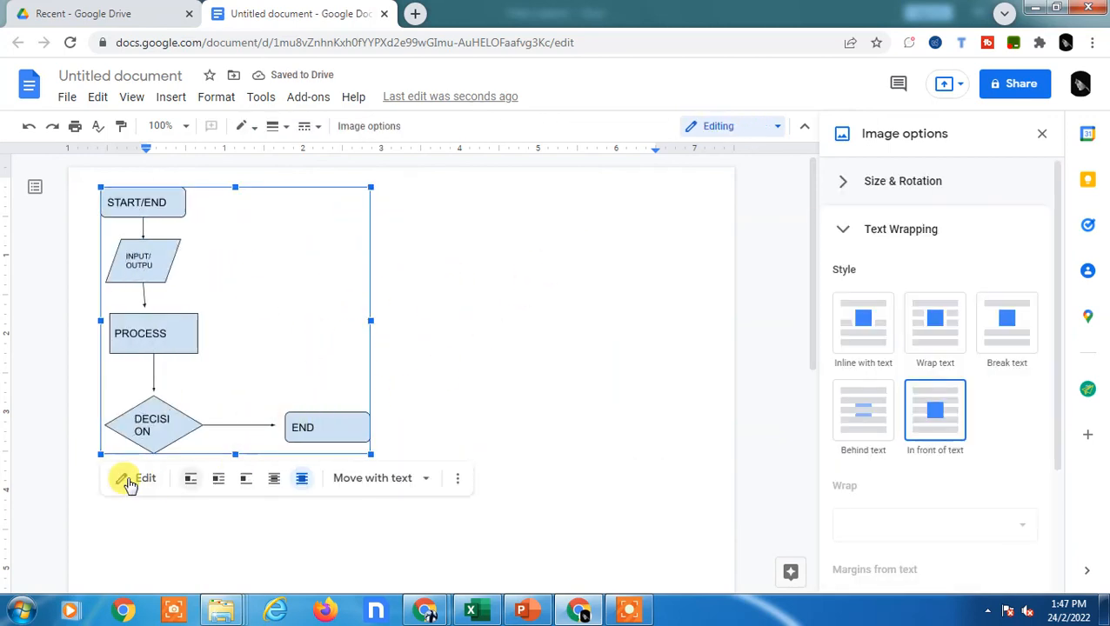
click(134, 478)
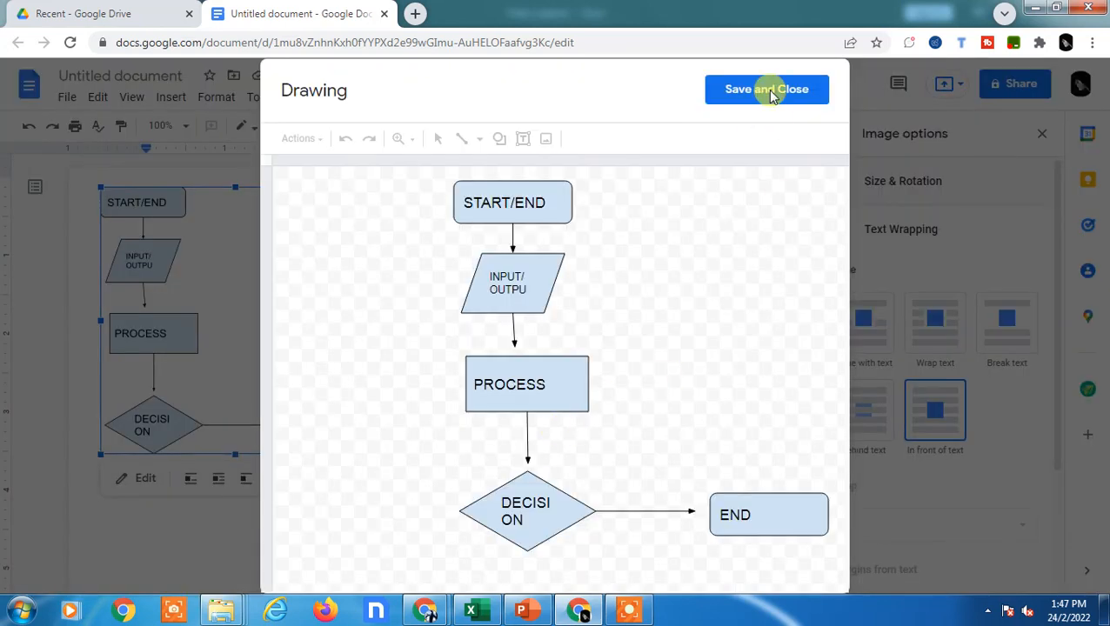
click(766, 89)
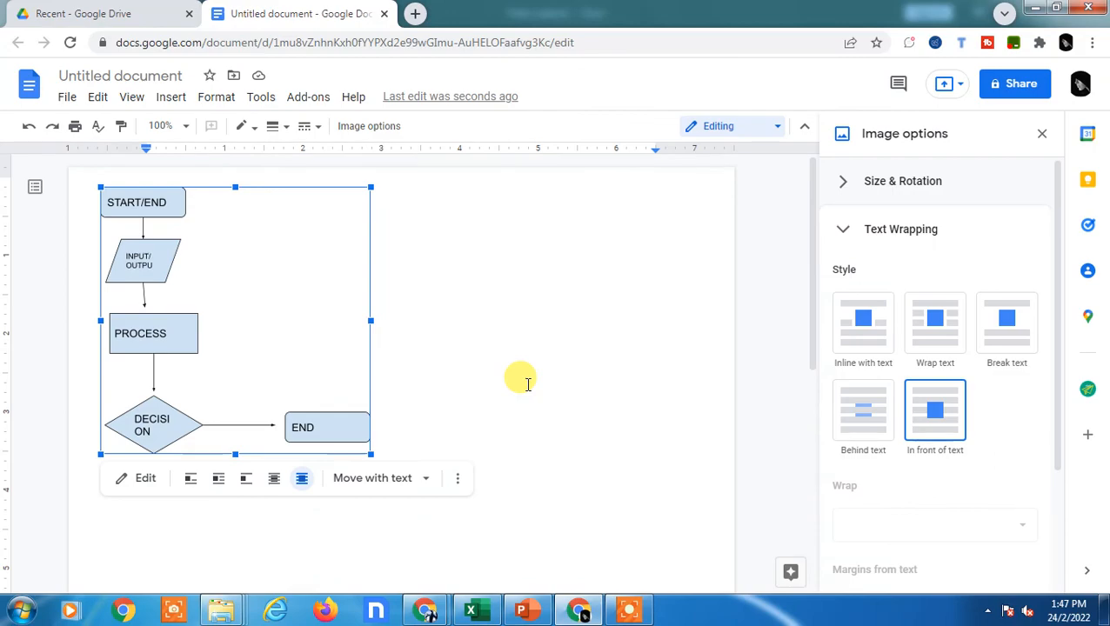